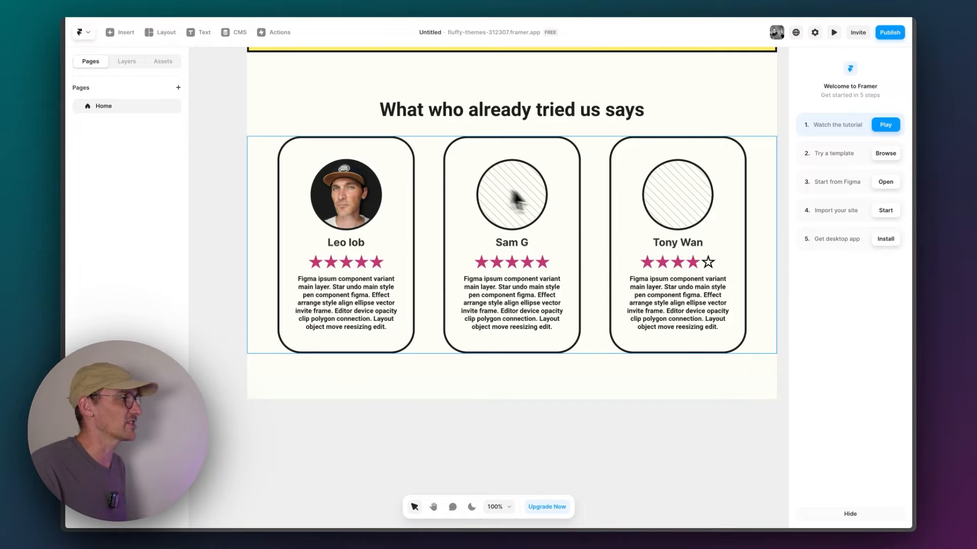
Create a new Reviews CMS collection and open its fields for editing
left_click(344, 303)
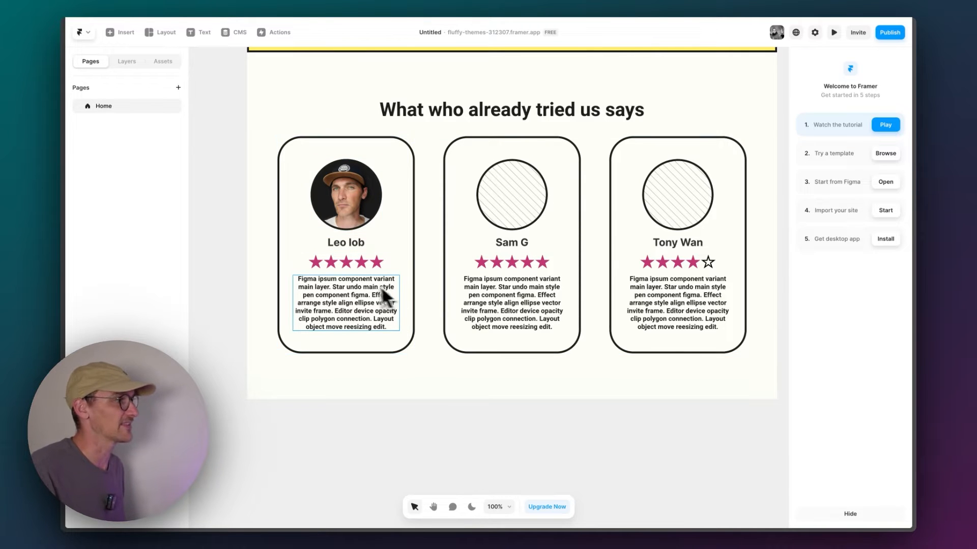
mouse_move(367, 290)
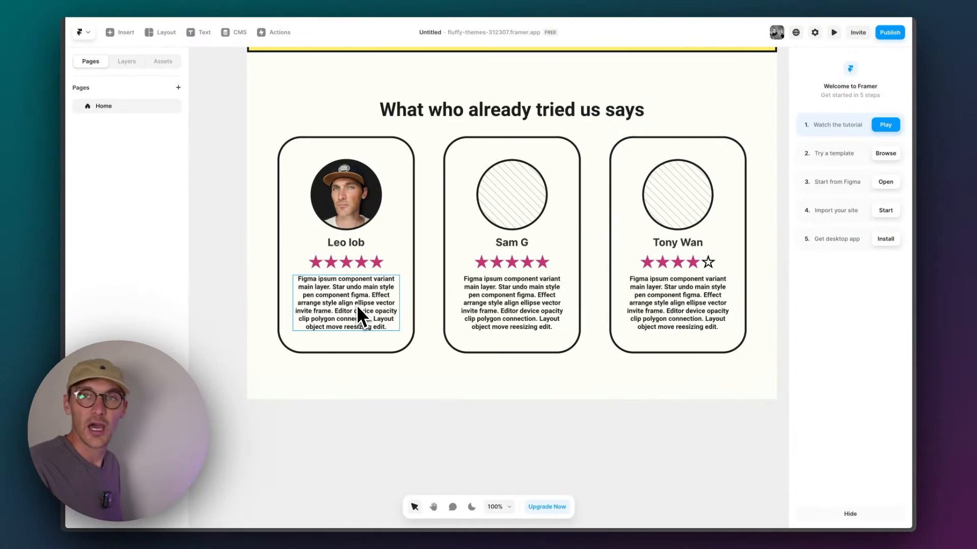
mouse_move(435, 320)
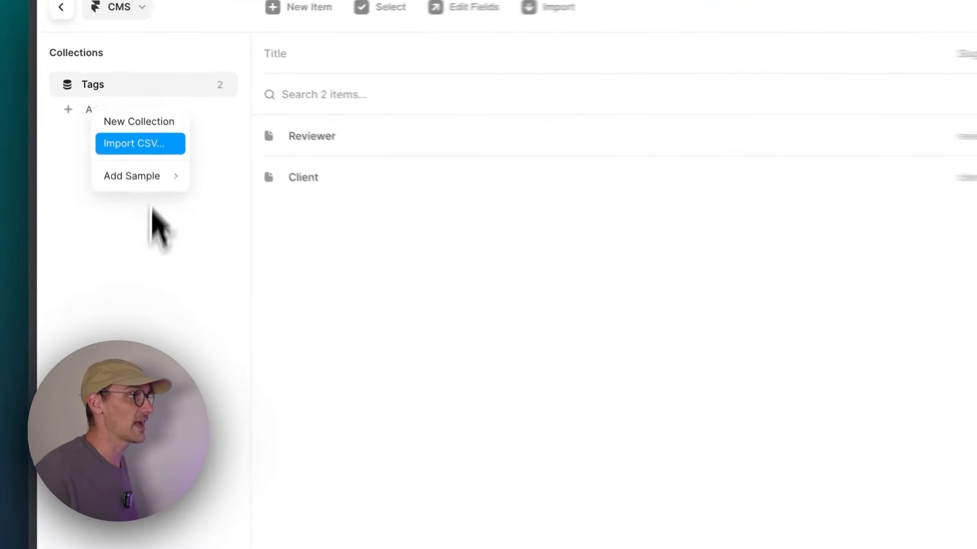
left_click(139, 121)
type("Reviews")
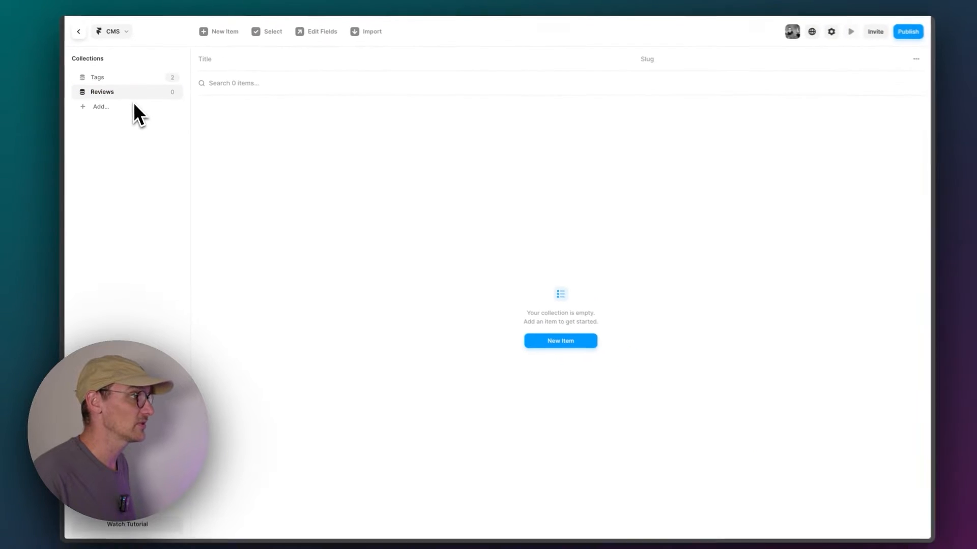
left_click(321, 30)
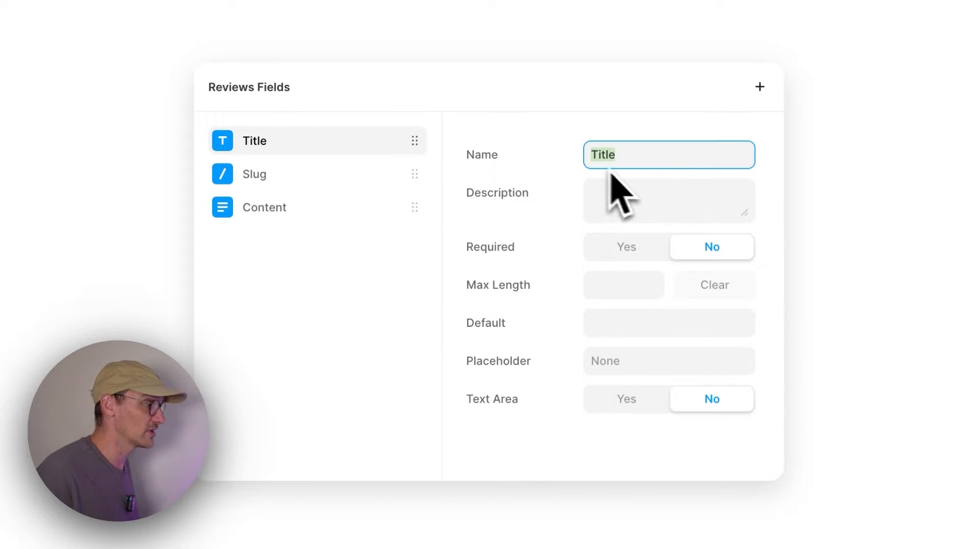
mouse_move(558, 229)
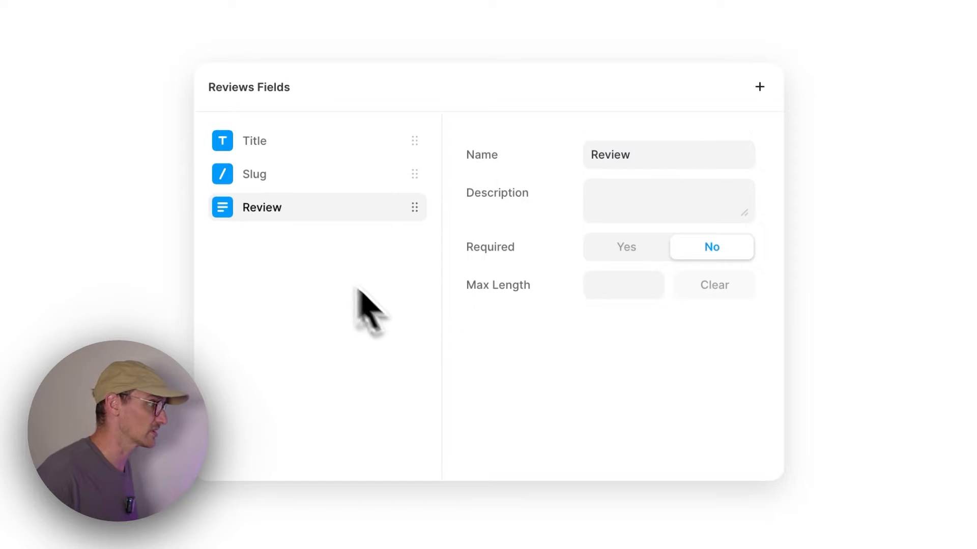
left_click(759, 86)
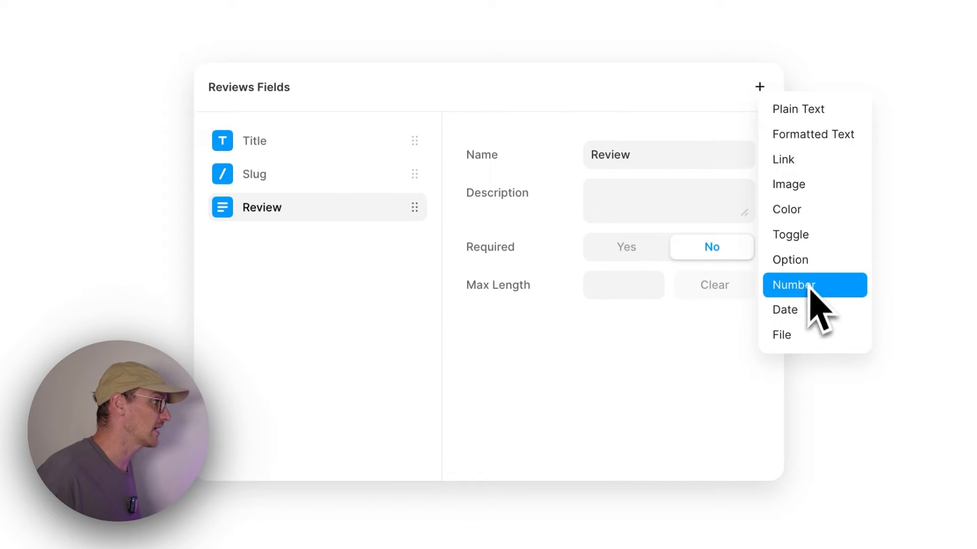
Add a Rating number field (min 1, max 5, stepper) and a required Photo image field
left_click(794, 285)
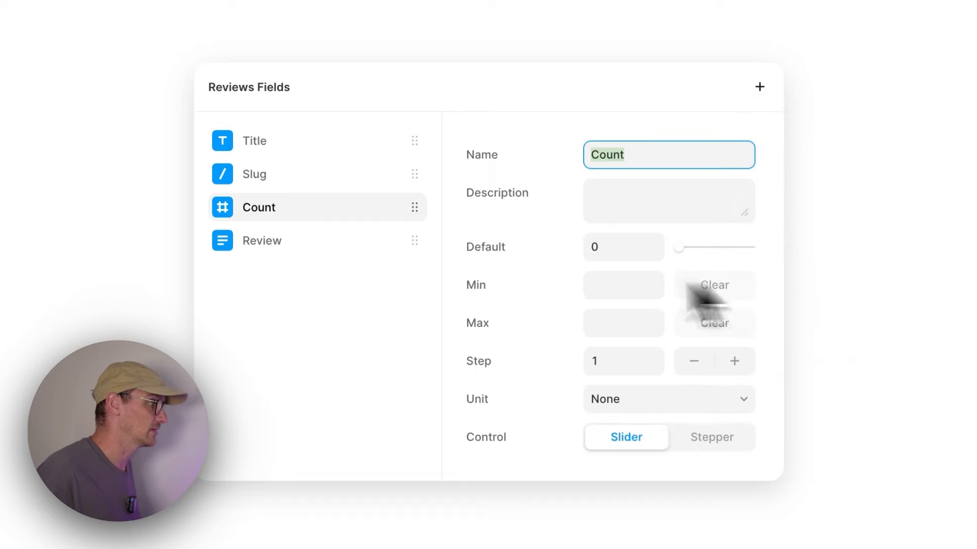
type("Rating")
left_click(623, 247)
type("1")
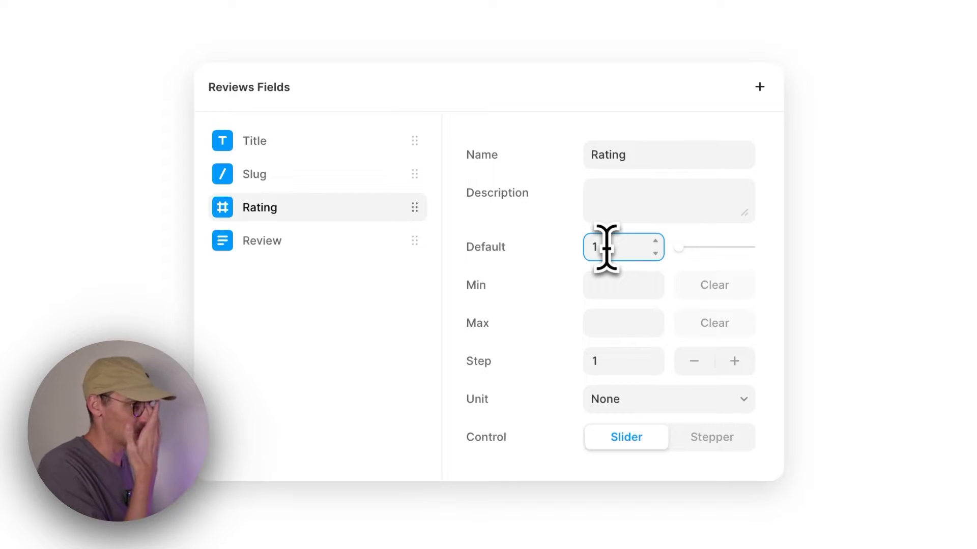
mouse_move(627, 299)
type("1")
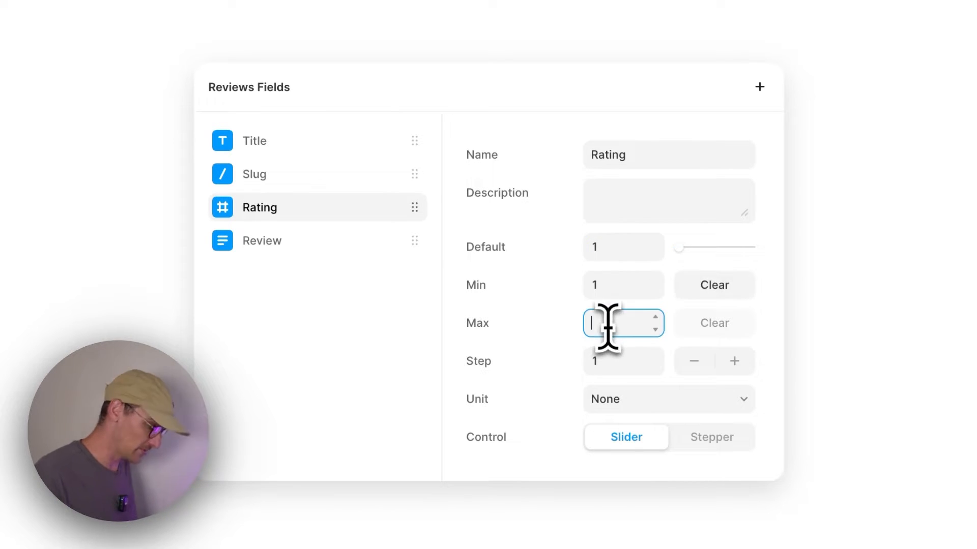
type("5")
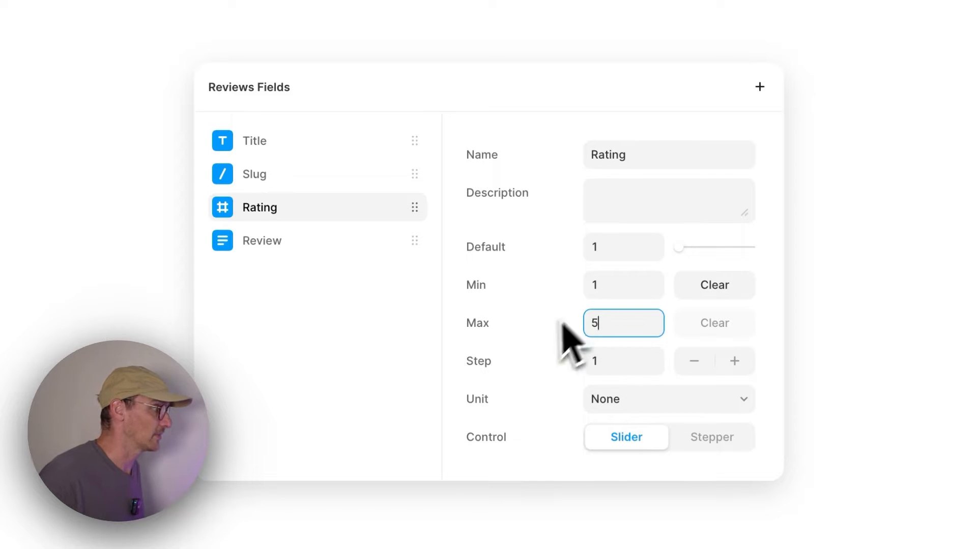
left_click(623, 361)
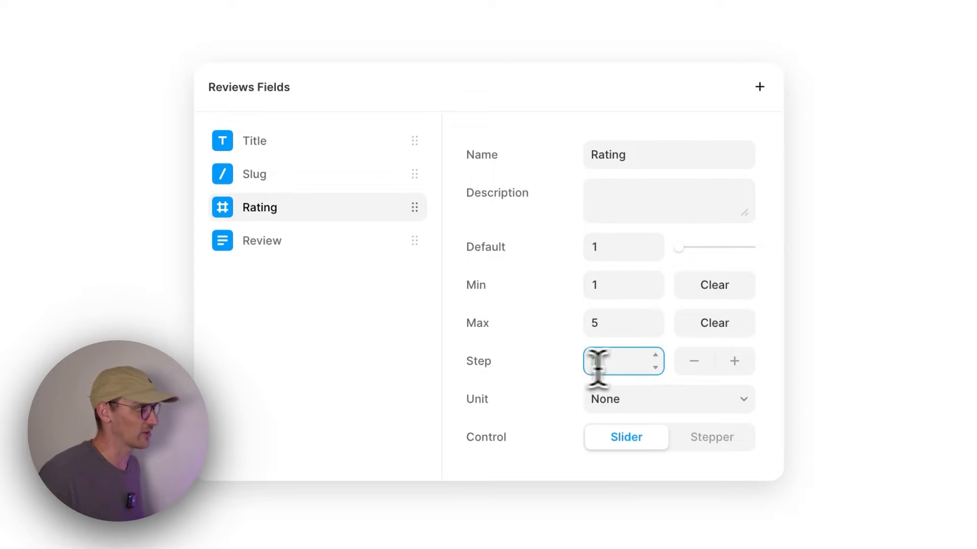
type(".5")
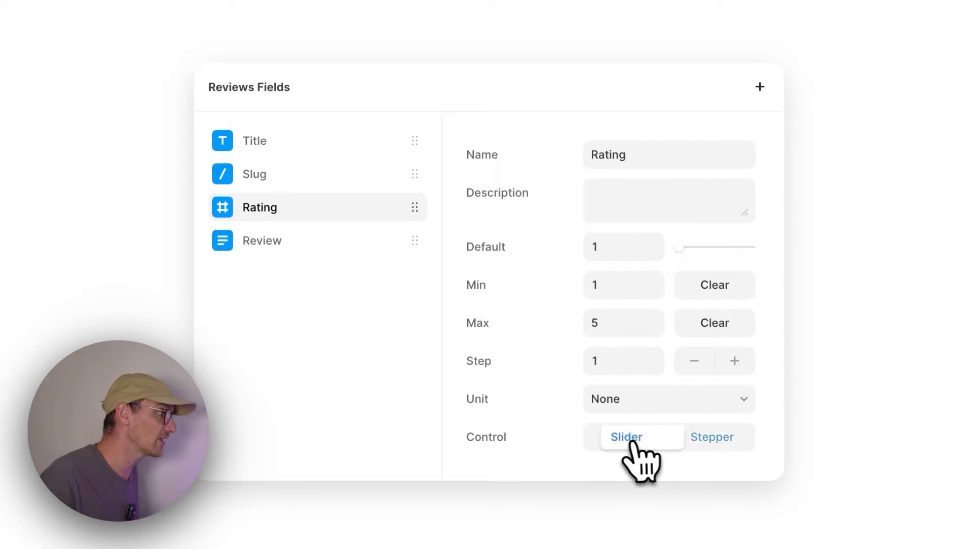
left_click(626, 438)
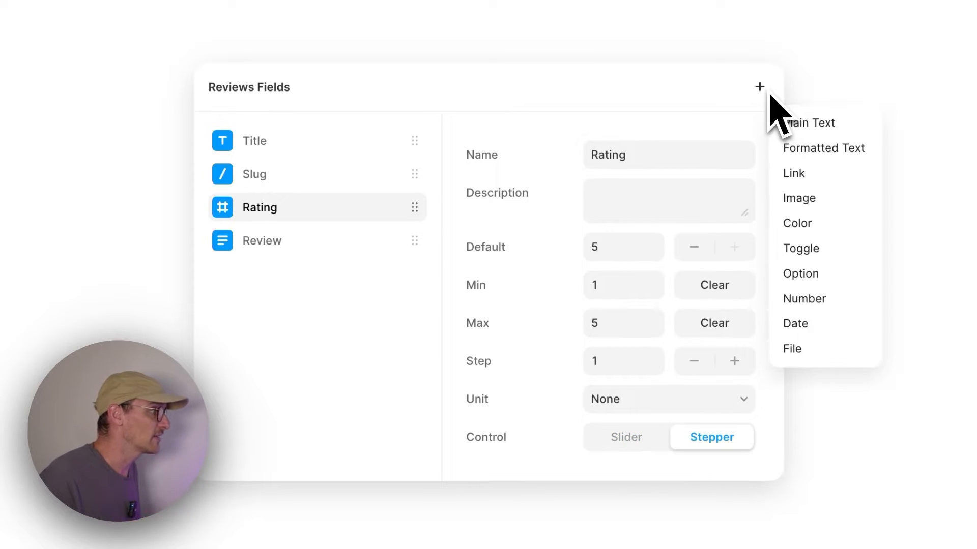
left_click(799, 198)
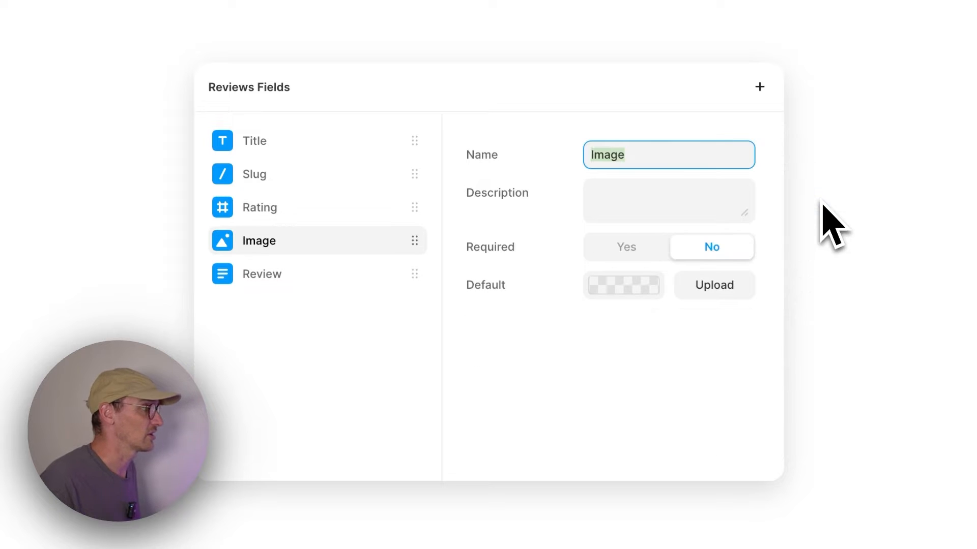
type("Photo")
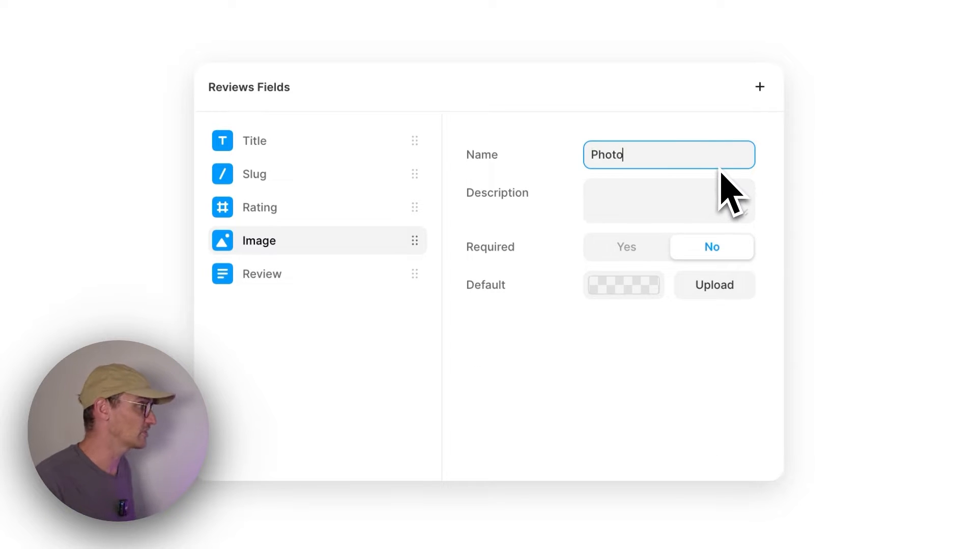
mouse_move(615, 287)
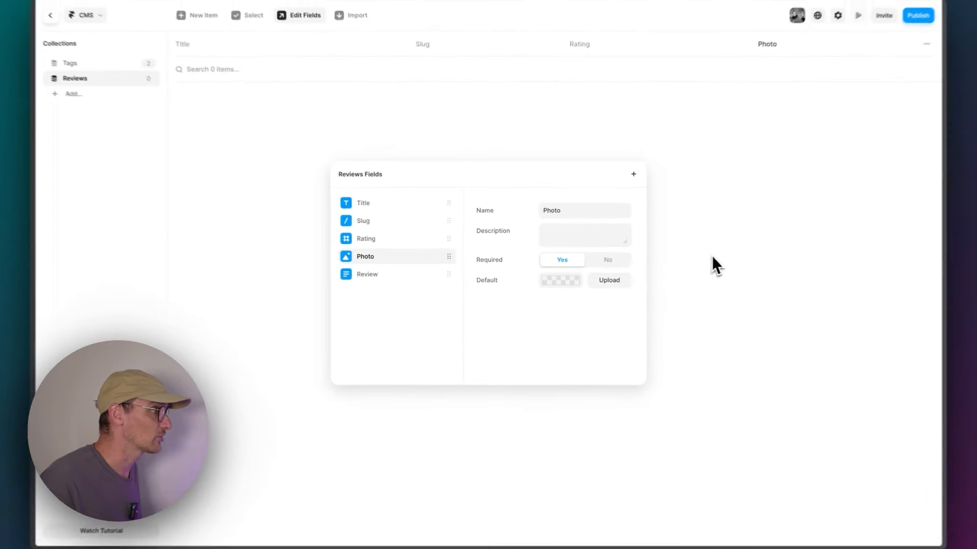
left_click(196, 15)
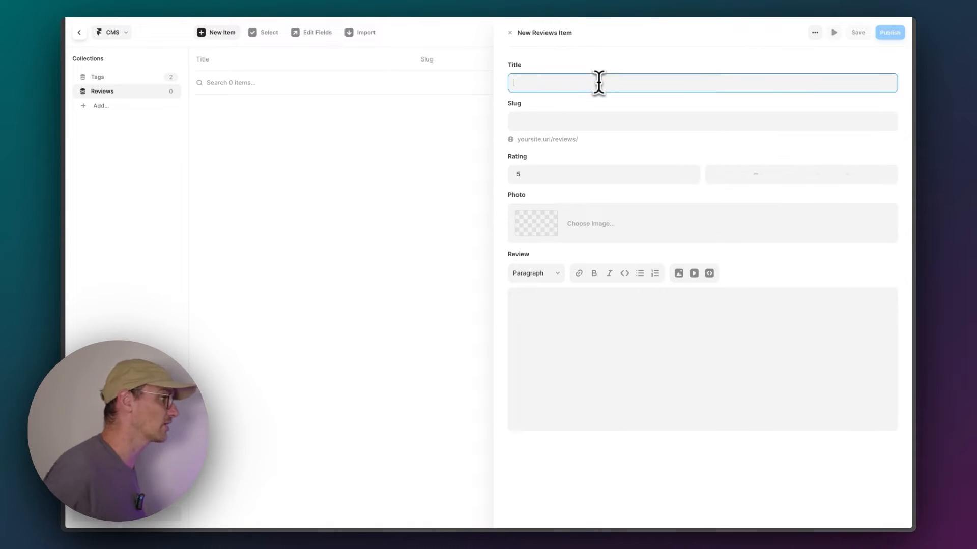
type("Sam Gregory")
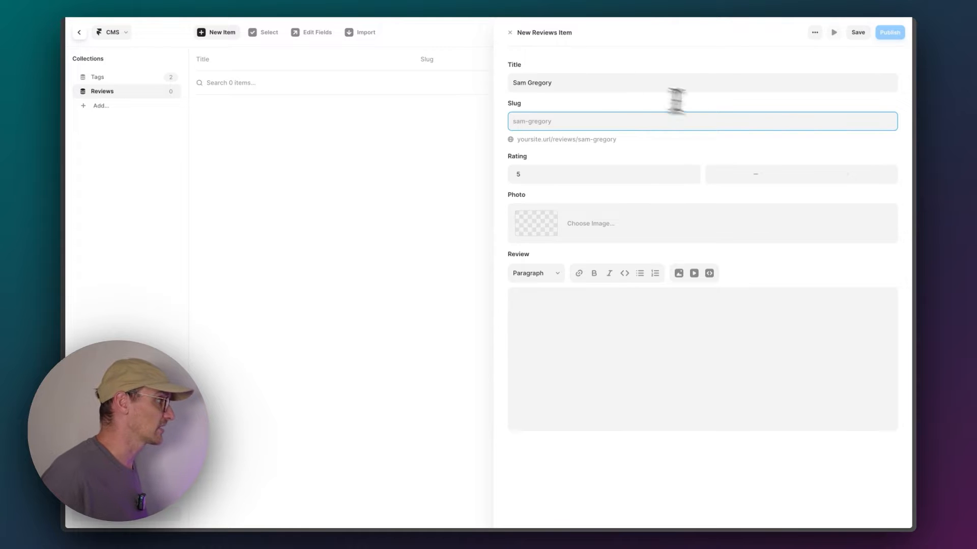
left_click(755, 173)
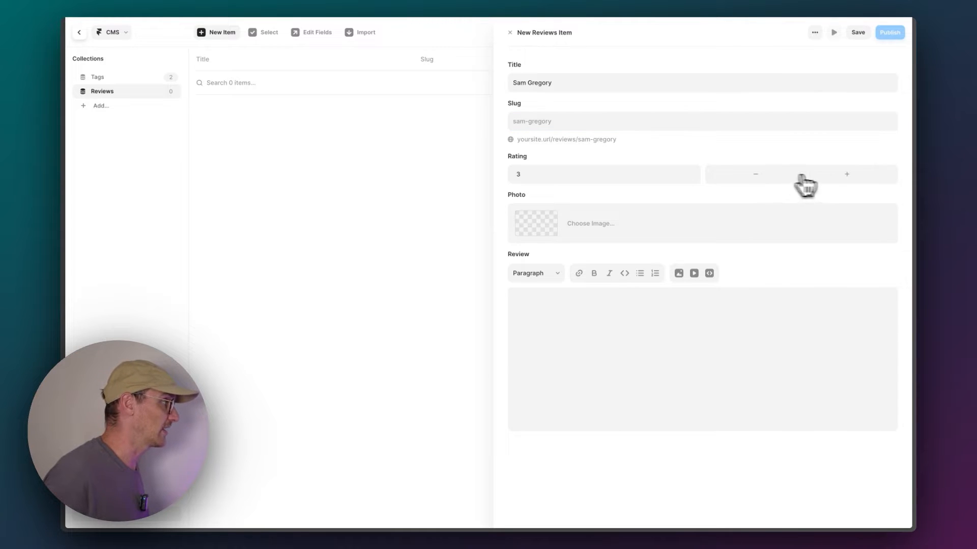
left_click(847, 175)
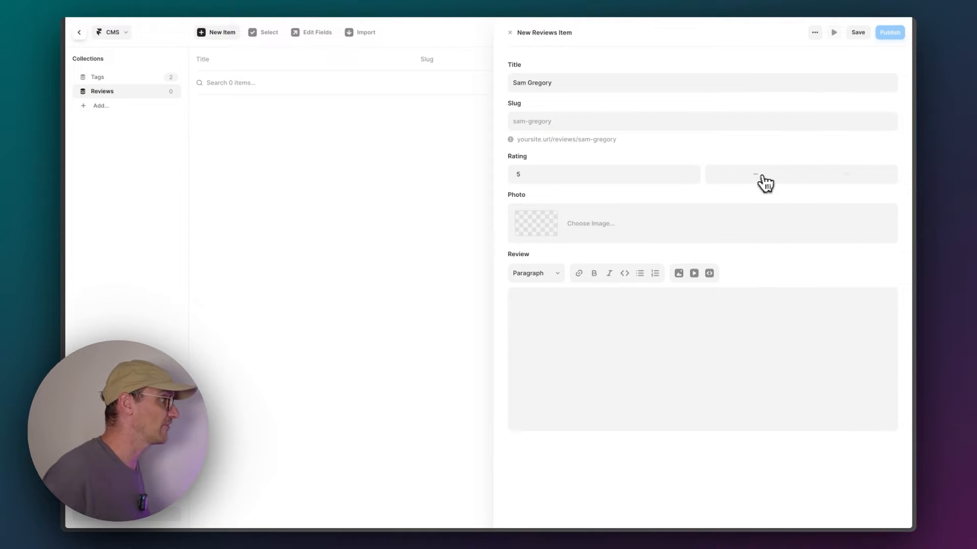
left_click(589, 307)
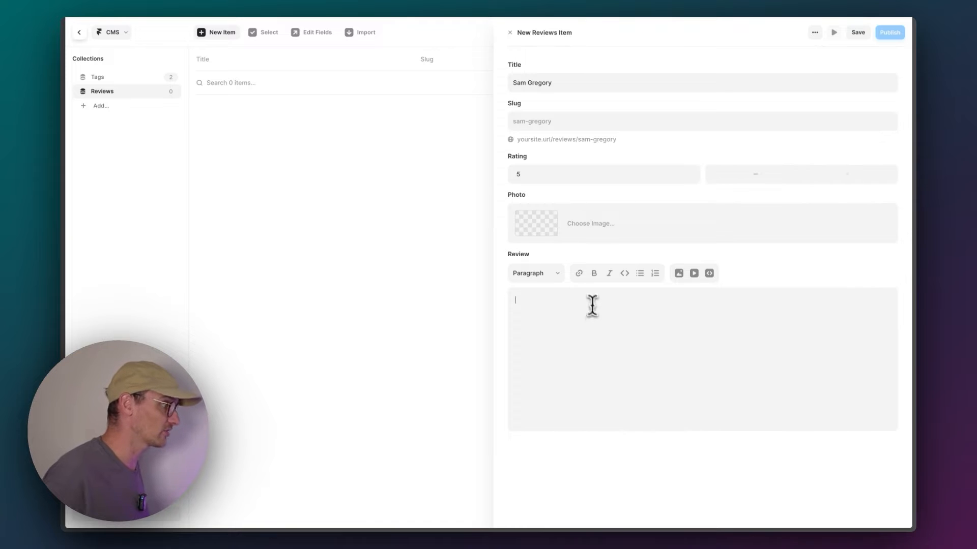
mouse_move(488, 295)
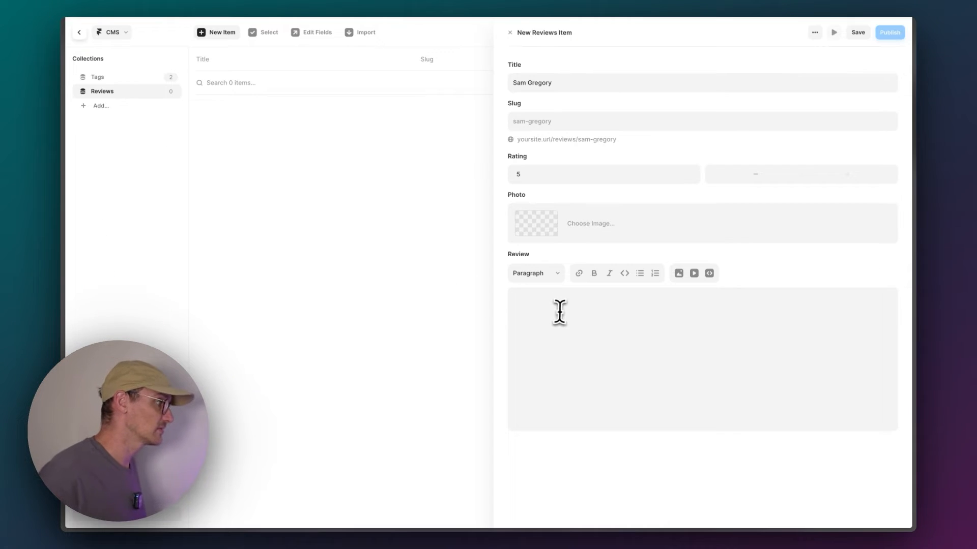
left_click(590, 223)
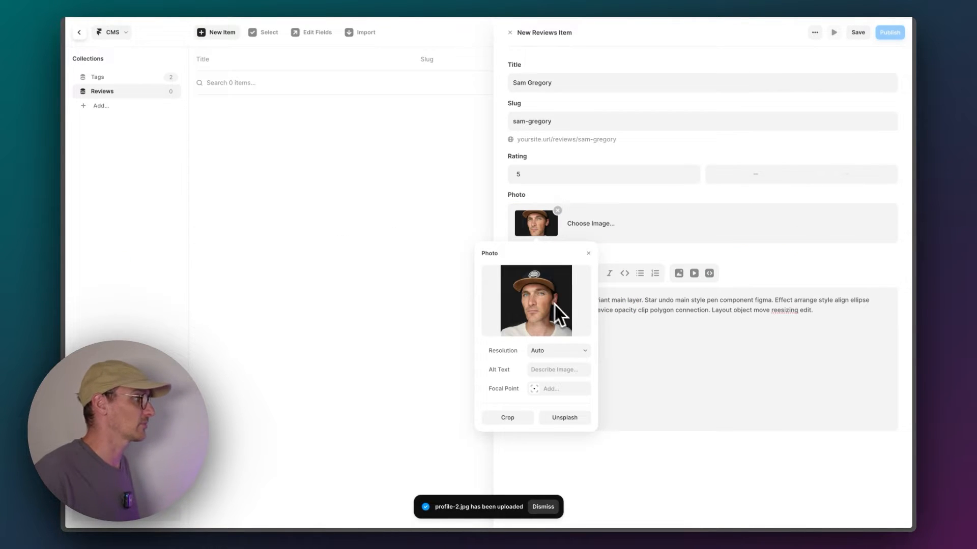
mouse_move(559, 313)
type("Leonard")
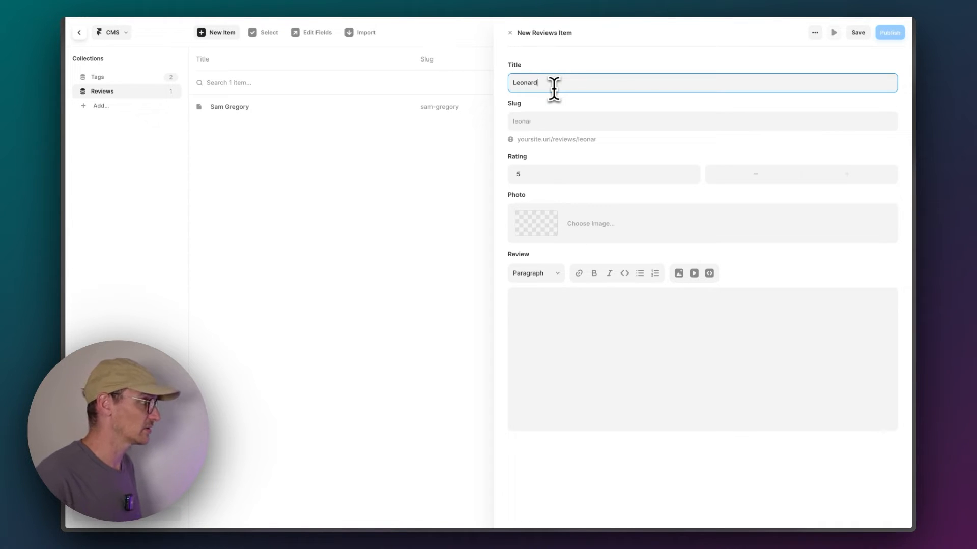
type("Iob")
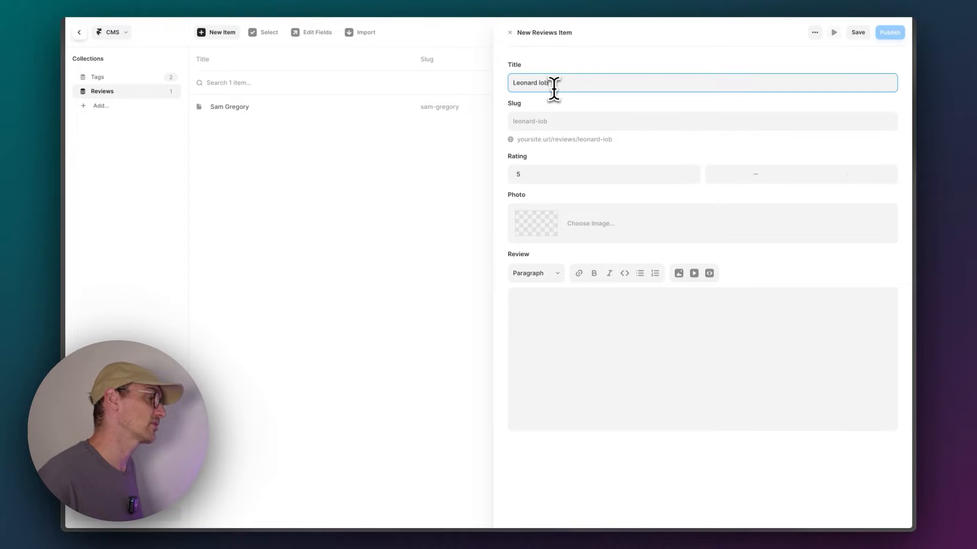
mouse_move(806, 175)
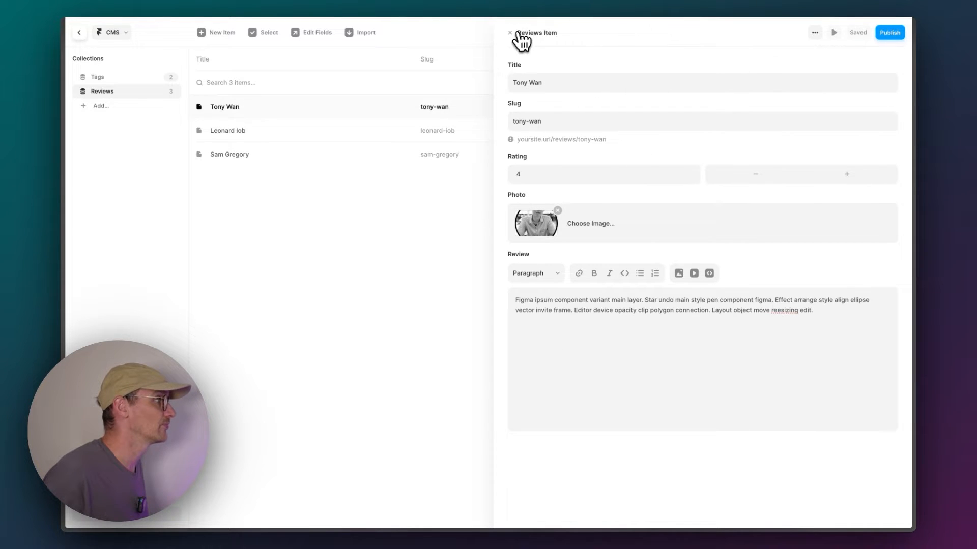
left_click(512, 32)
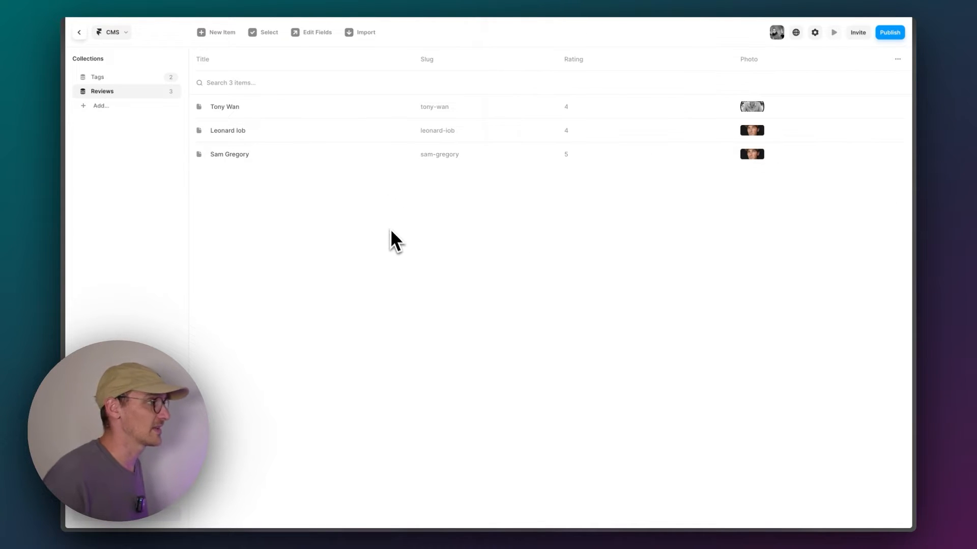
mouse_move(125, 63)
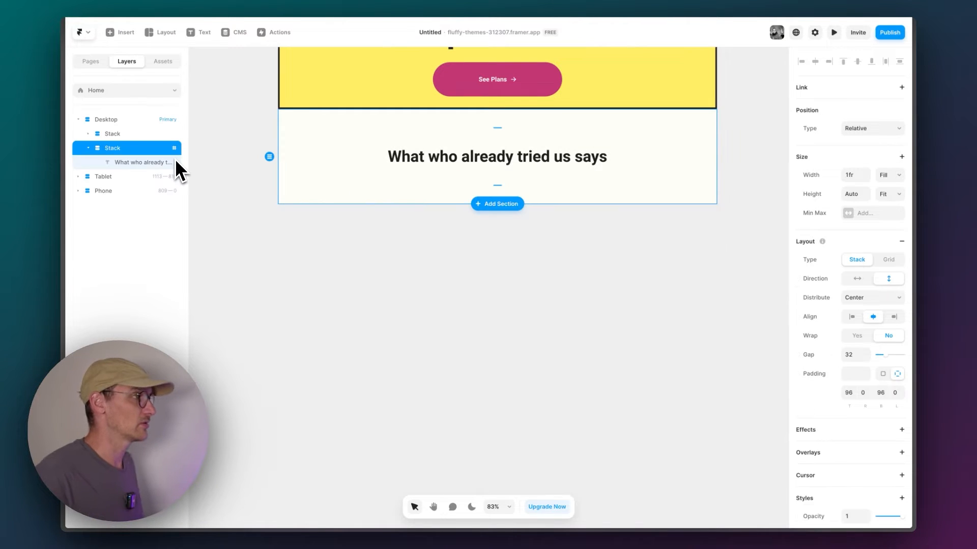
Select the testimonials section's Stack in the Layers panel back on the canvas
left_click(121, 32)
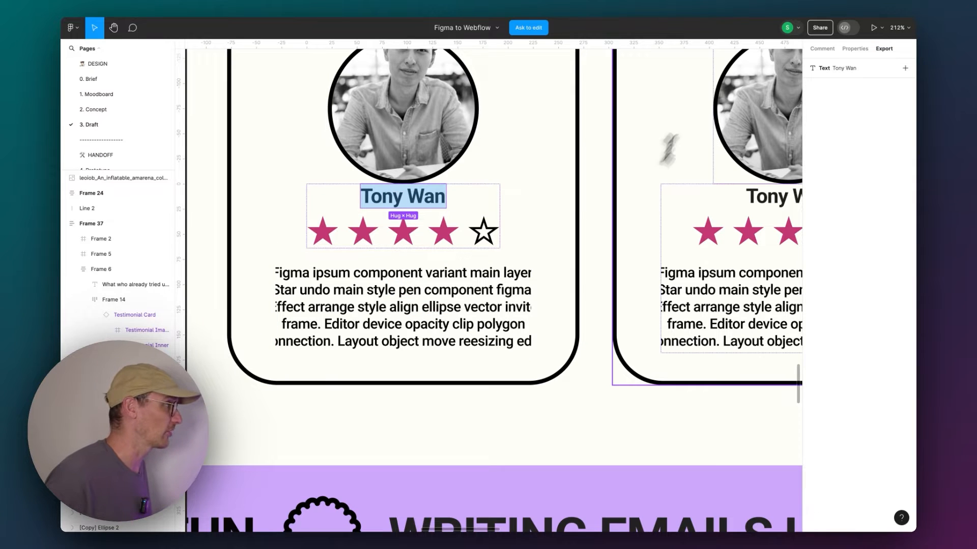
left_click(855, 48)
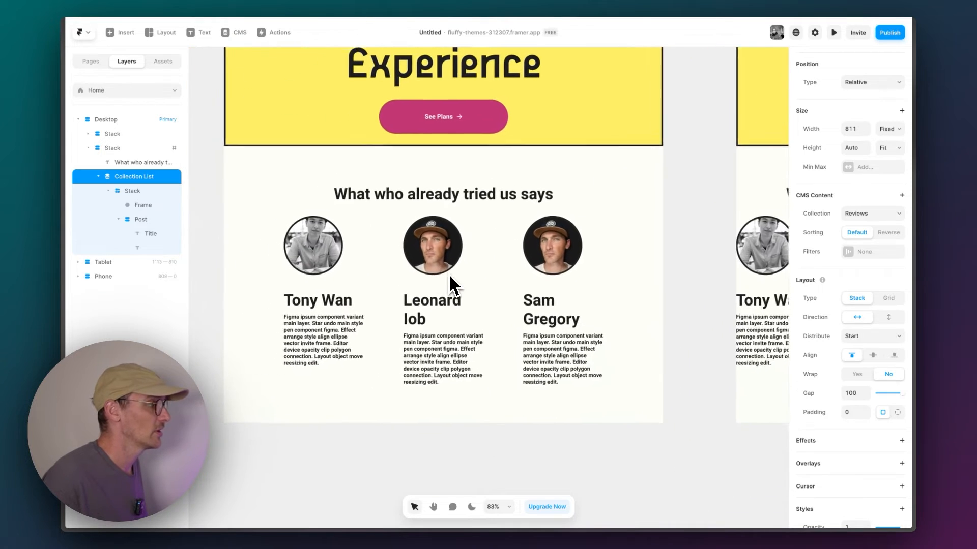
Create a new code component titled 'Star Rating' from Create Code File
left_click(317, 301)
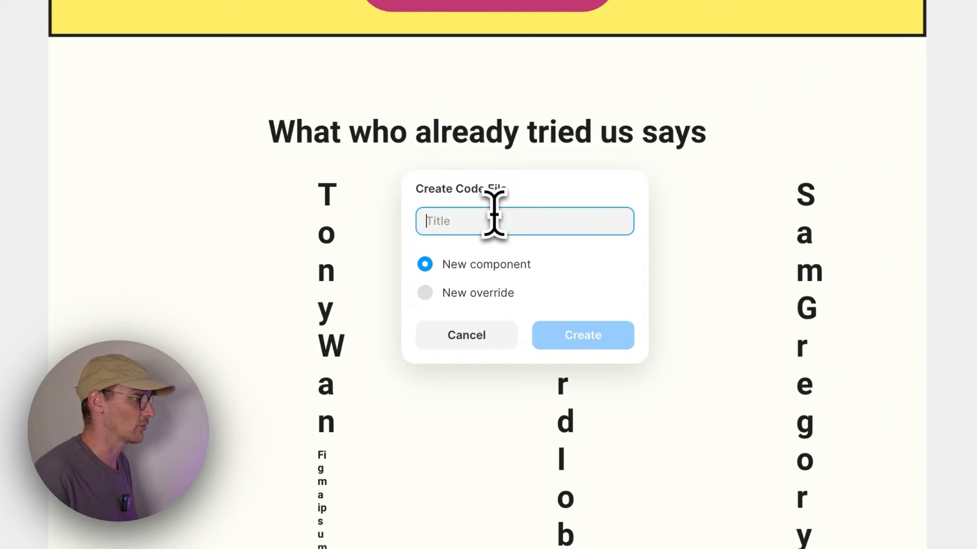
type("Star Rating")
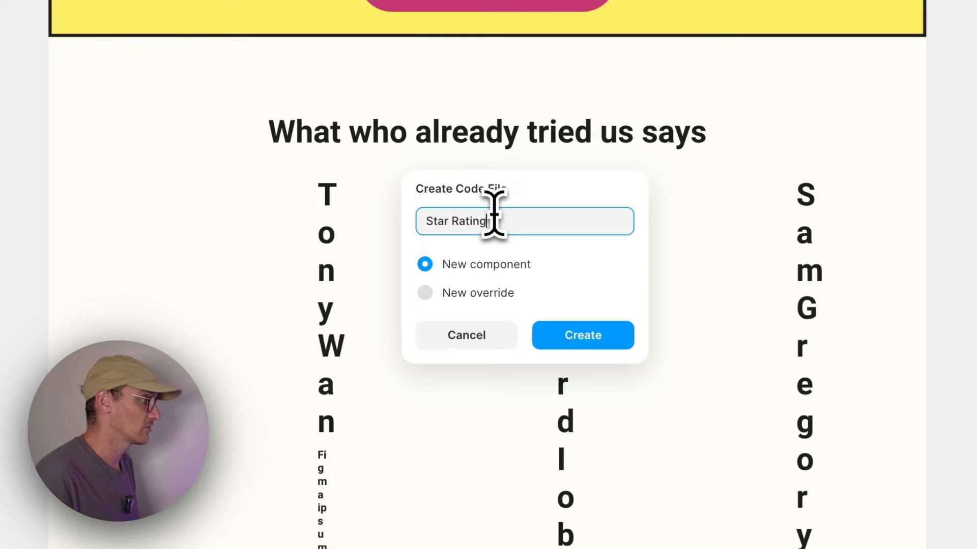
left_click(582, 336)
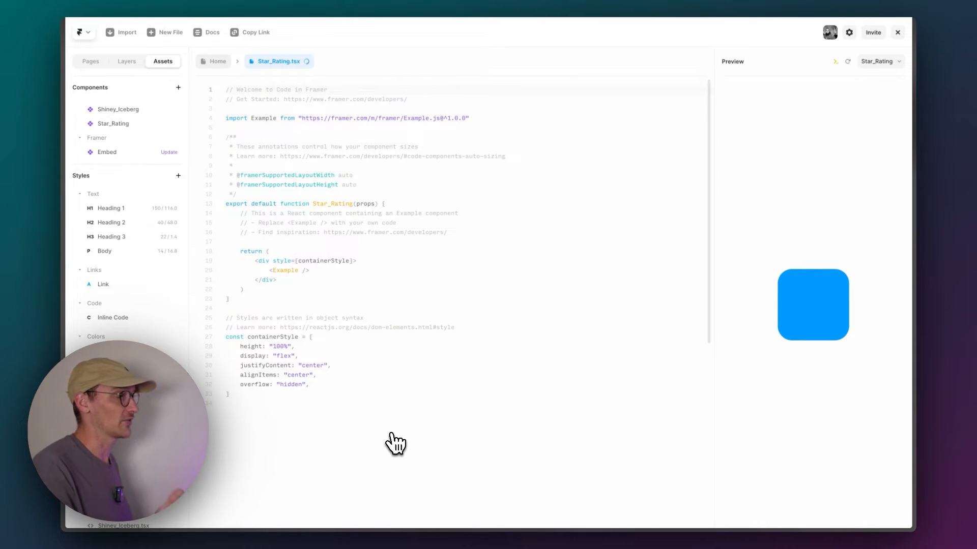
mouse_move(782, 419)
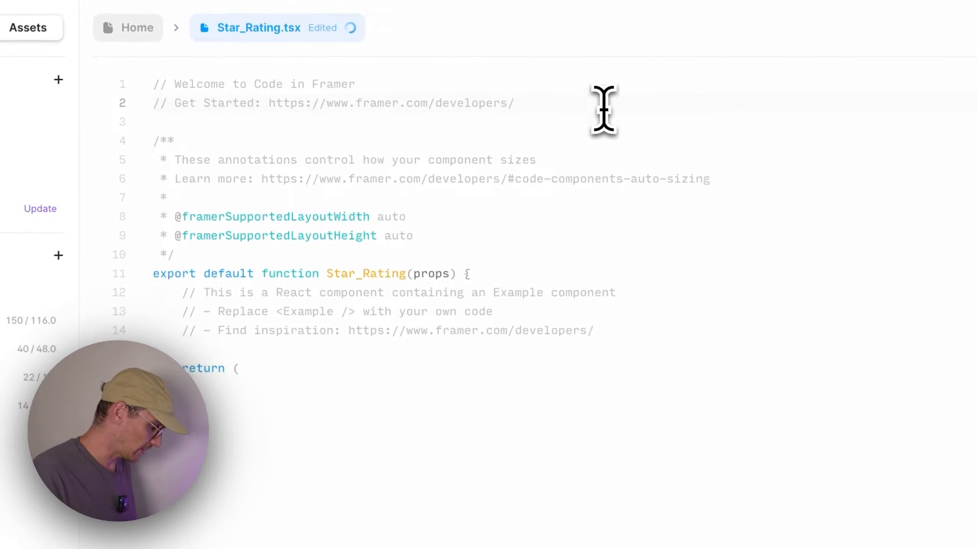
Import addPropertyControls and ControlType from "framer" in place of the Example import
type("import { addPropertyControls, ControlType } from \"framer\"")
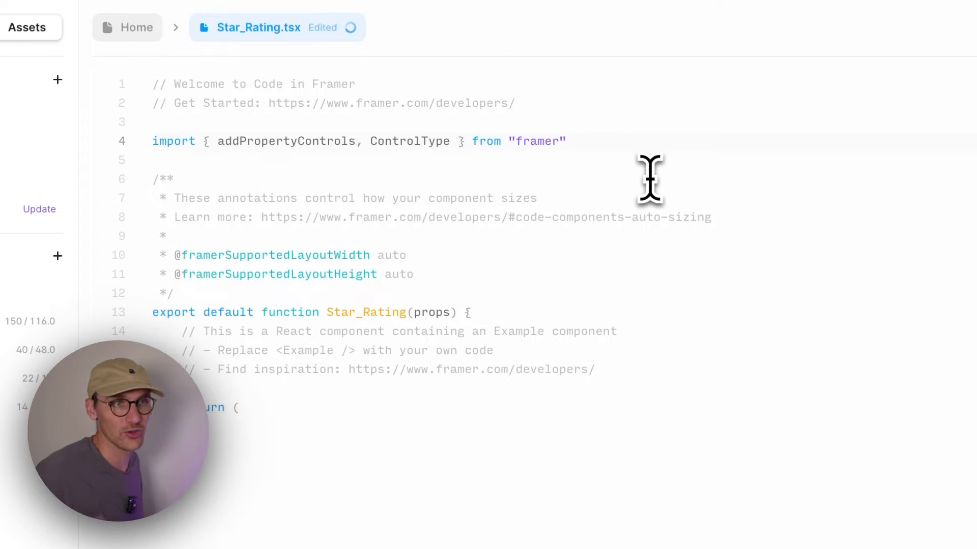
mouse_move(321, 144)
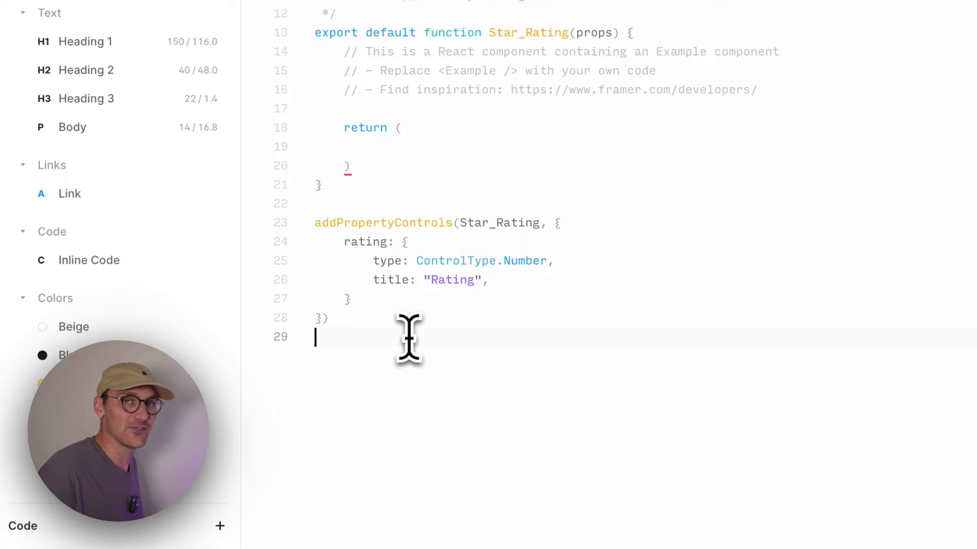
mouse_move(425, 320)
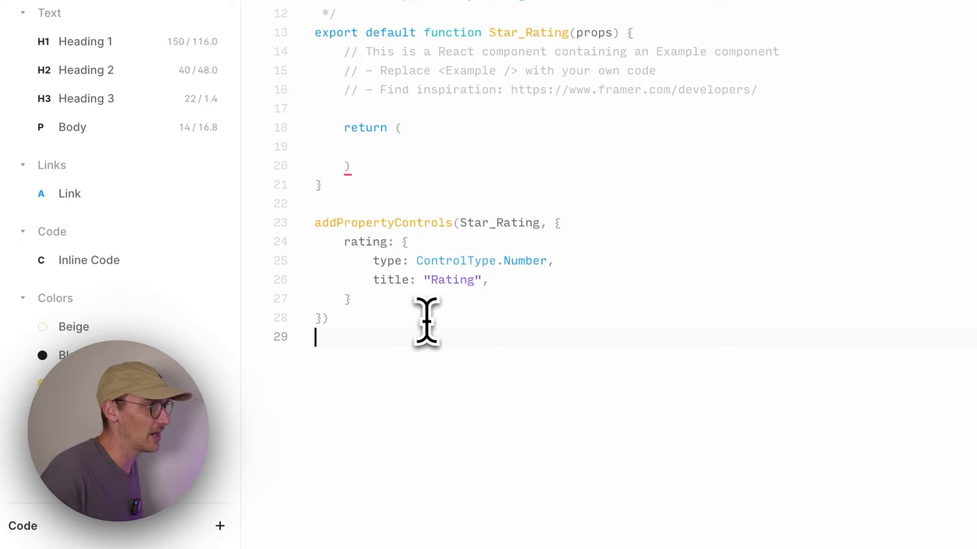
mouse_move(348, 242)
type("des")
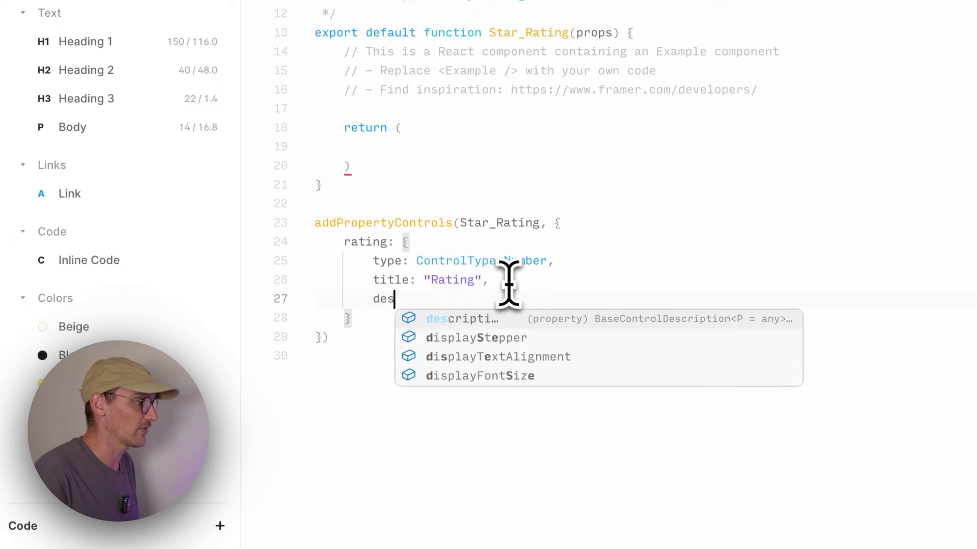
Add a rating ControlType.Number control titled 'Rating' described 'Give the review a rating'
key("Tab")
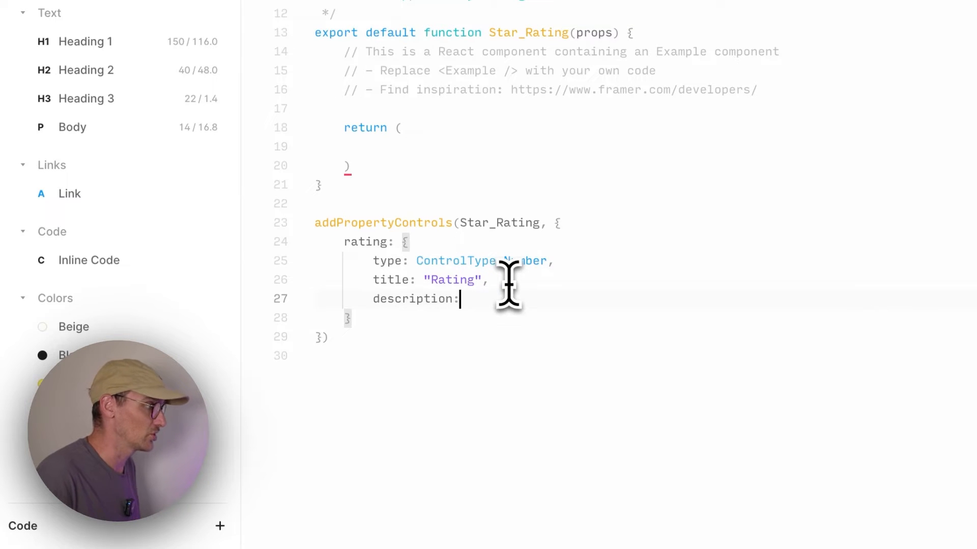
type("\"P\"")
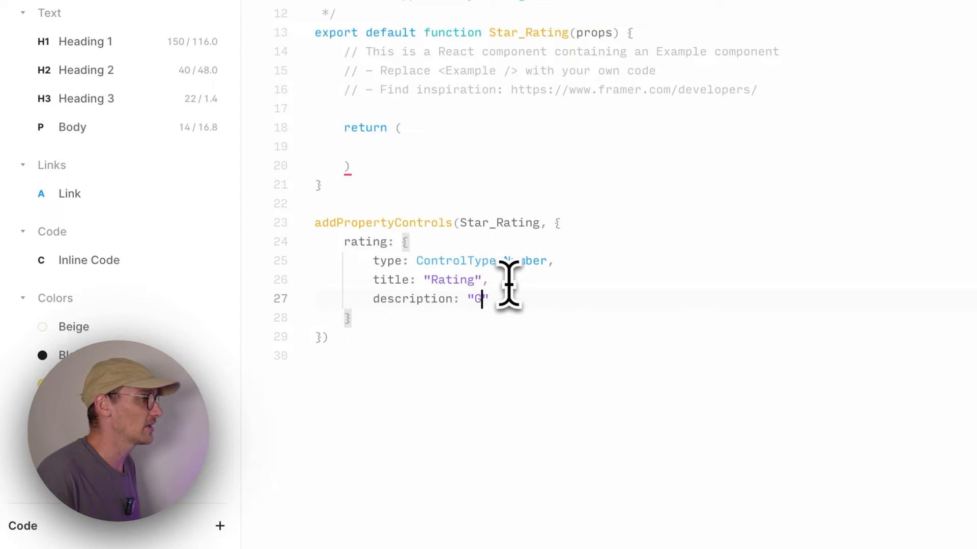
type("Give the review a r")
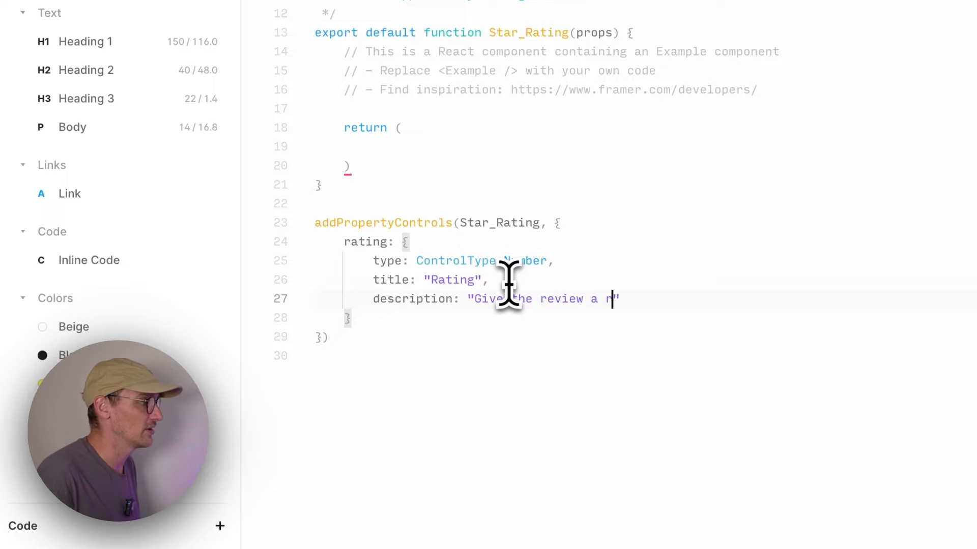
type("ating")
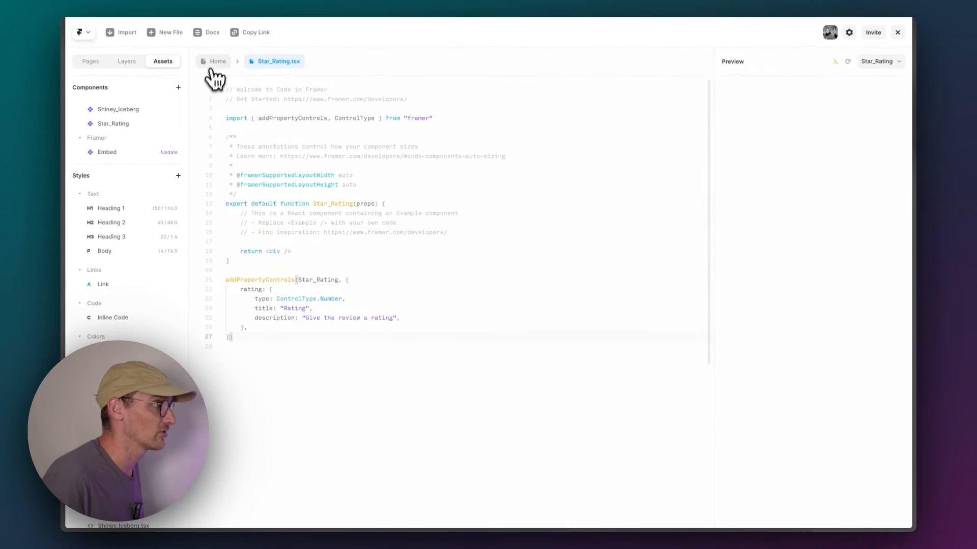
Place Star_Rating in the review cards and bind its Rating to the review's CMS Rating field
left_click(212, 62)
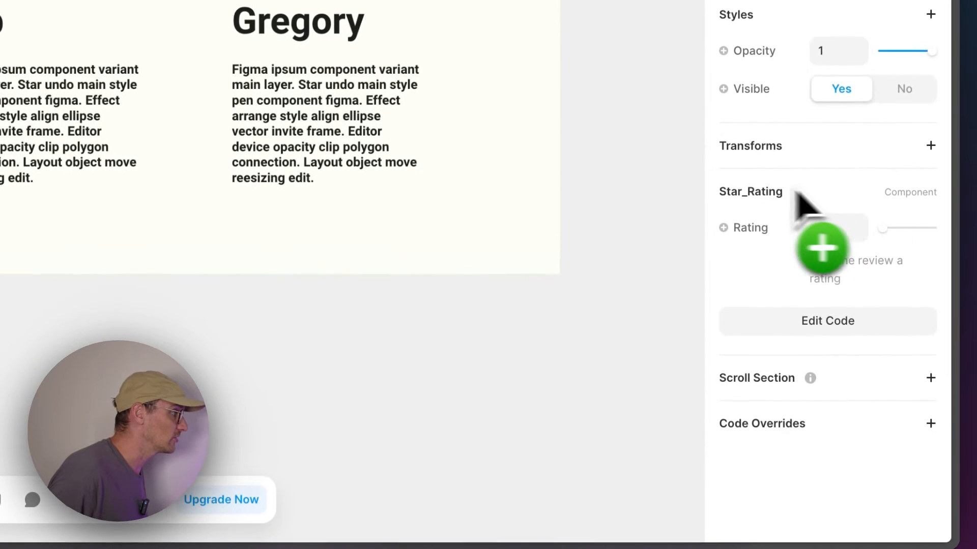
left_click(828, 228)
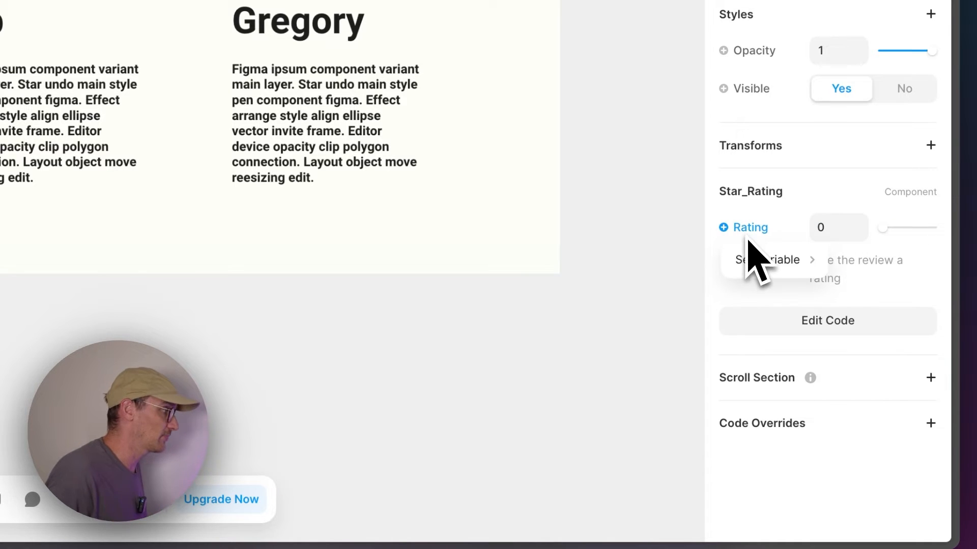
left_click(773, 260)
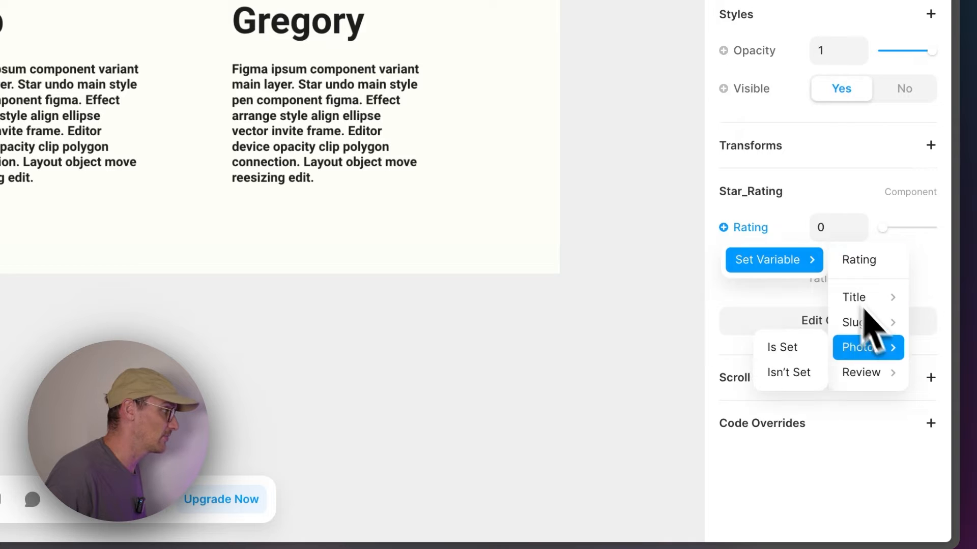
mouse_move(867, 372)
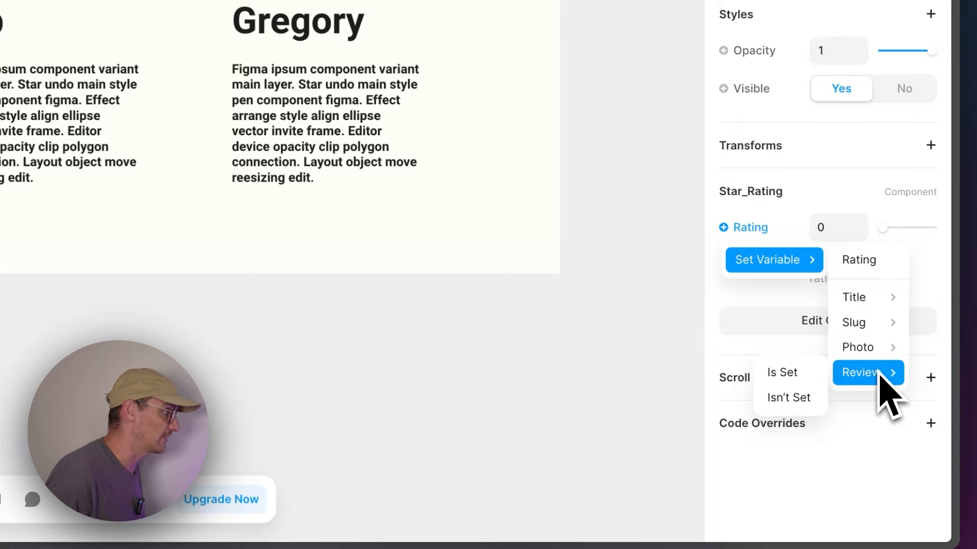
left_click(863, 372)
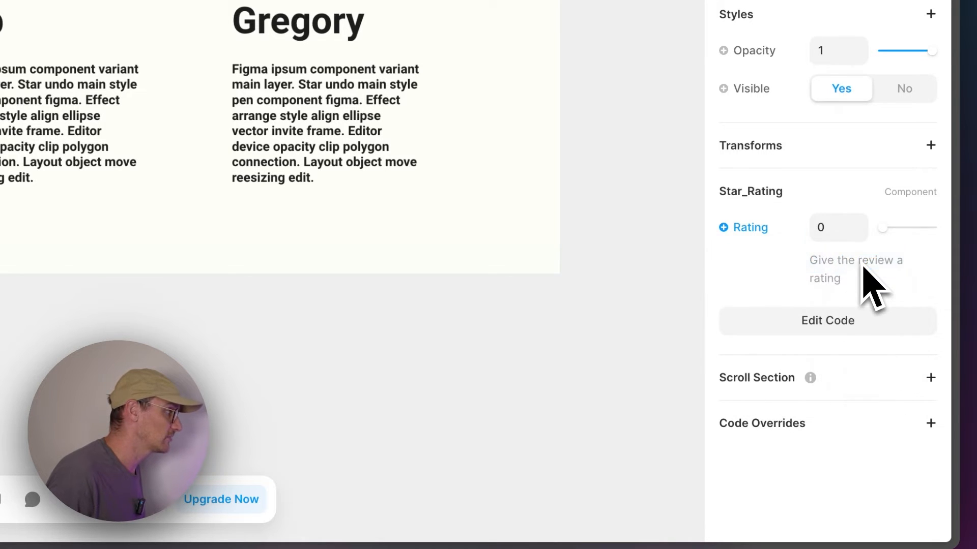
left_click(827, 321)
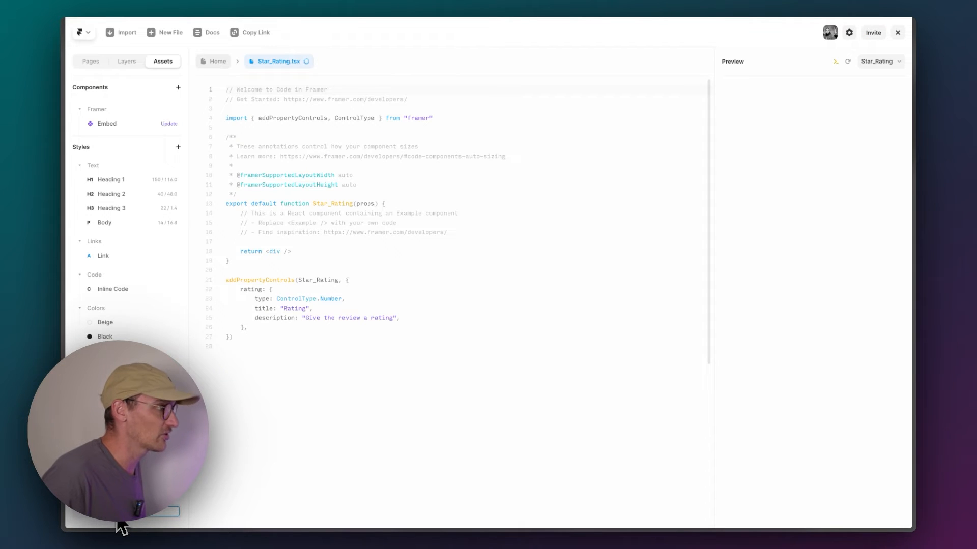
Pass props into the Star_Rating component and check the preview in developer tools
type("console.log")
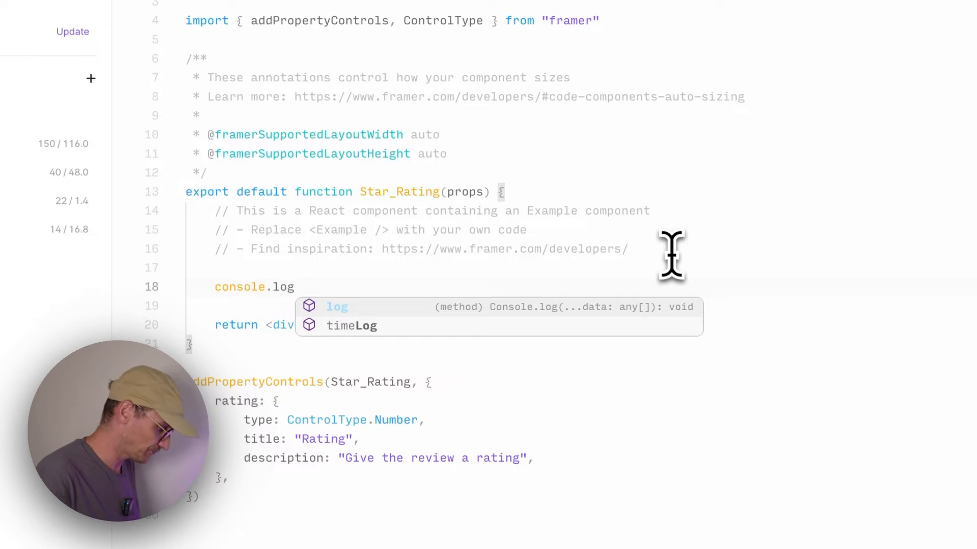
type("(props")
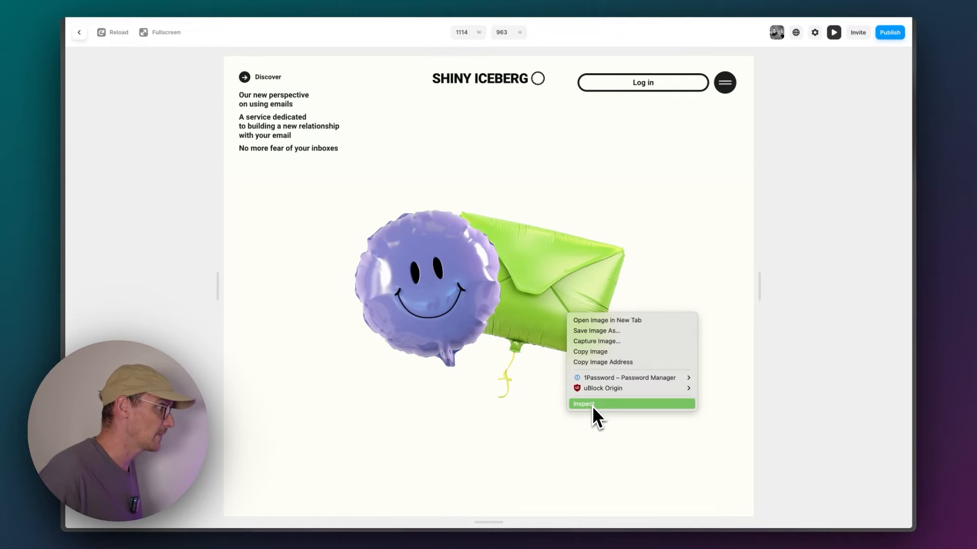
left_click(584, 403)
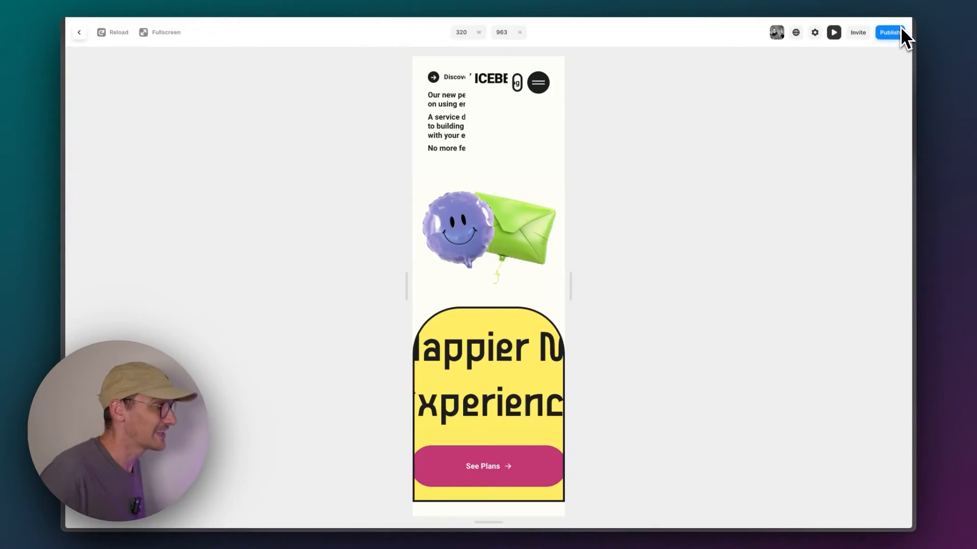
left_click(78, 32)
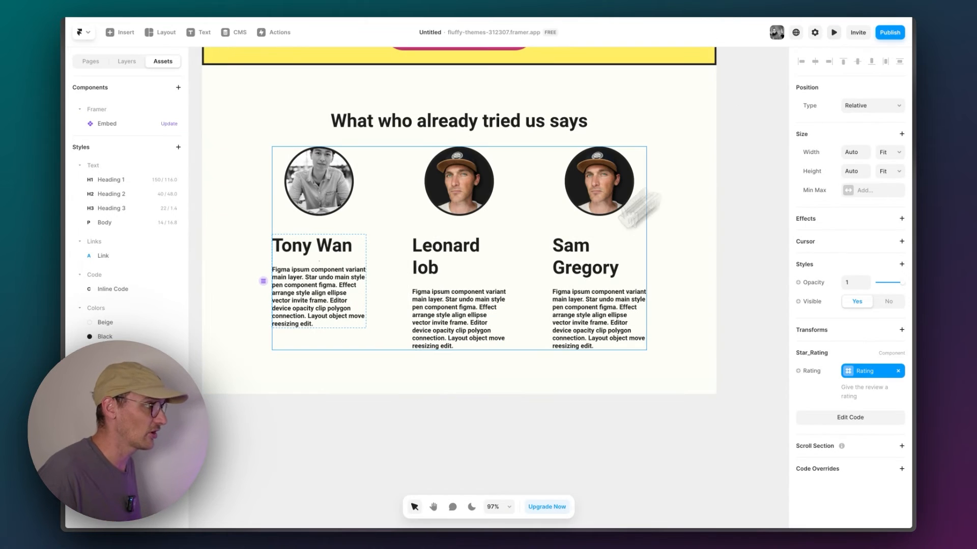
left_click(850, 417)
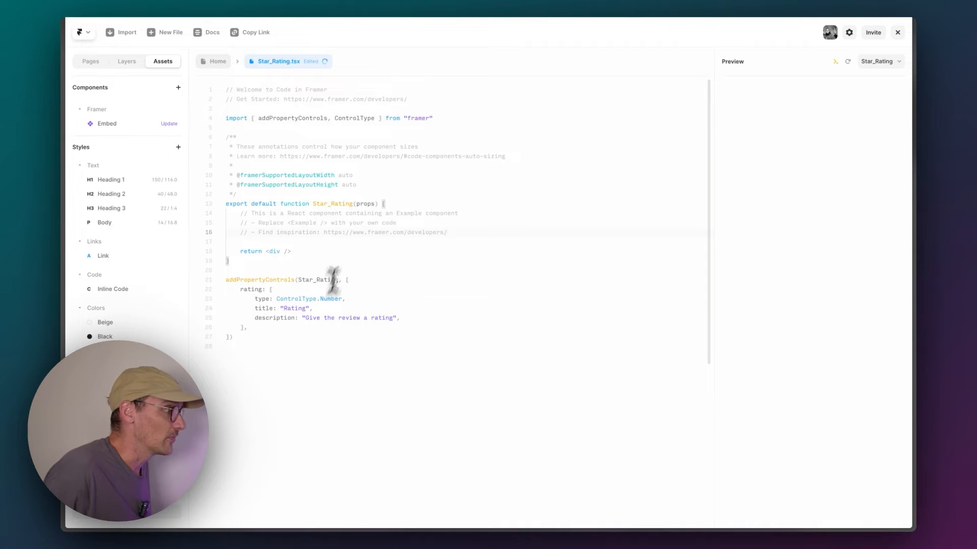
Store props.rating in a ratingValue constant and add the star SVG components above the function
type("const")
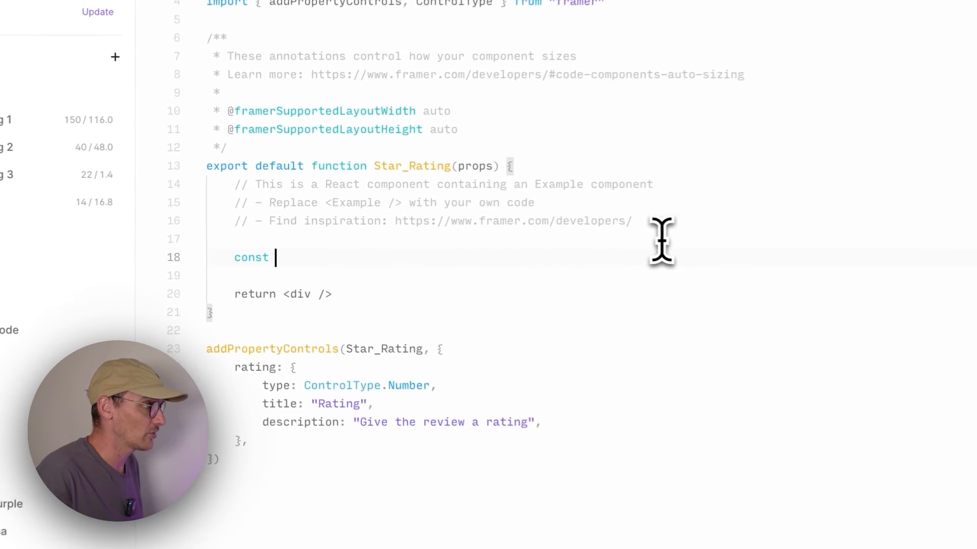
type("ratingValue")
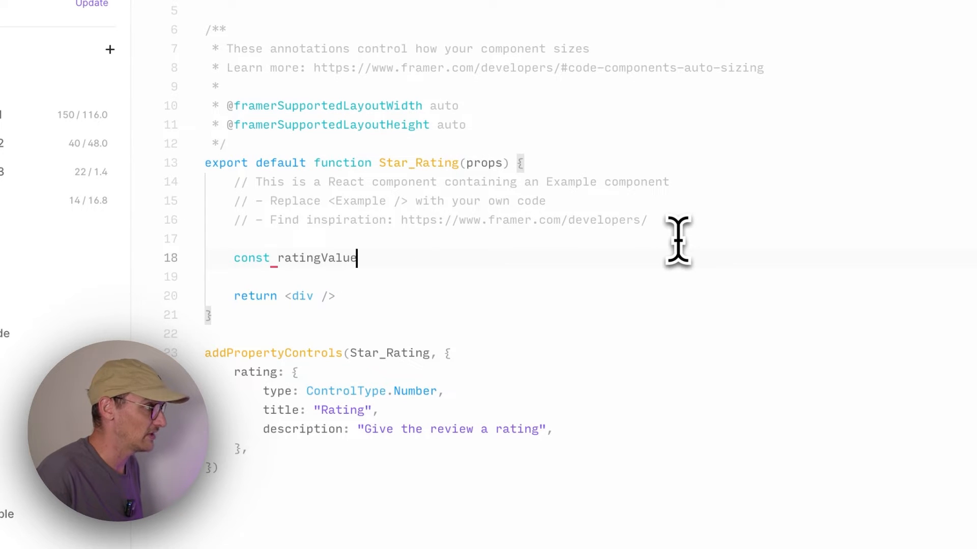
type("= props.rating")
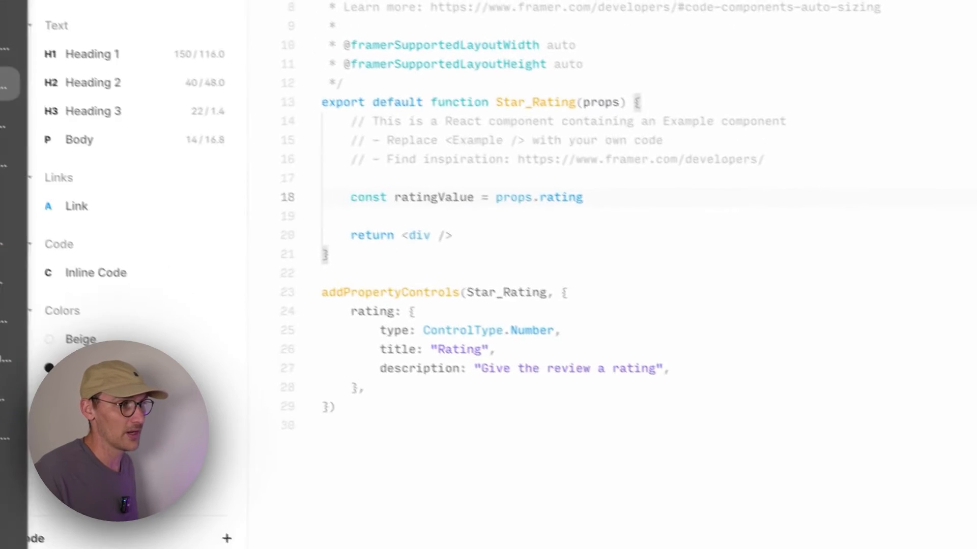
scroll("down", 3)
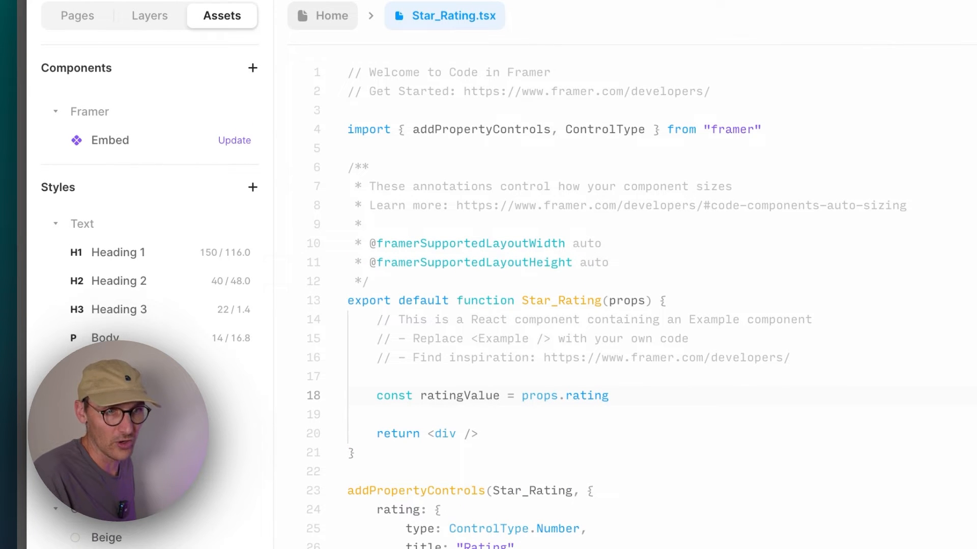
scroll("down", 3)
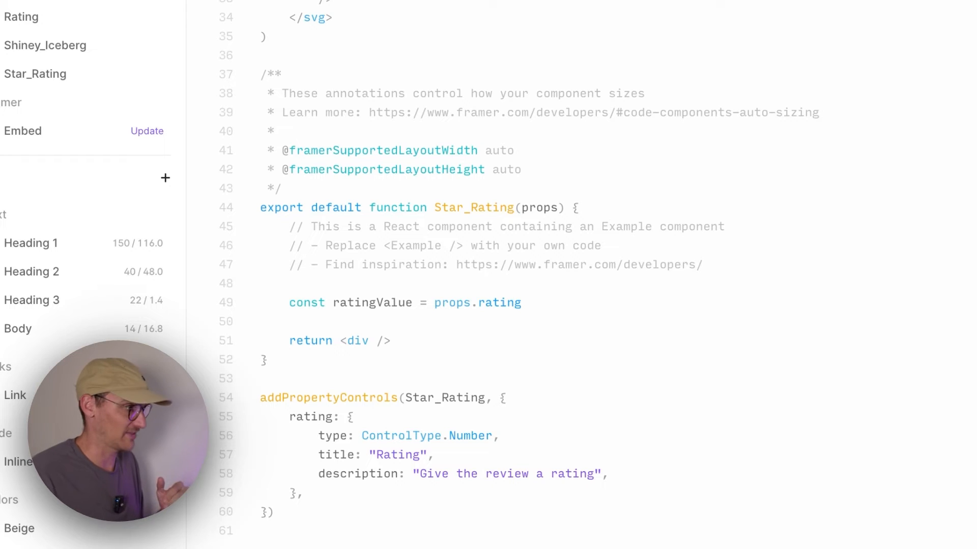
Define ratings as five nulls, log its length and map over it with (unused, index)
type("const ratings = [")
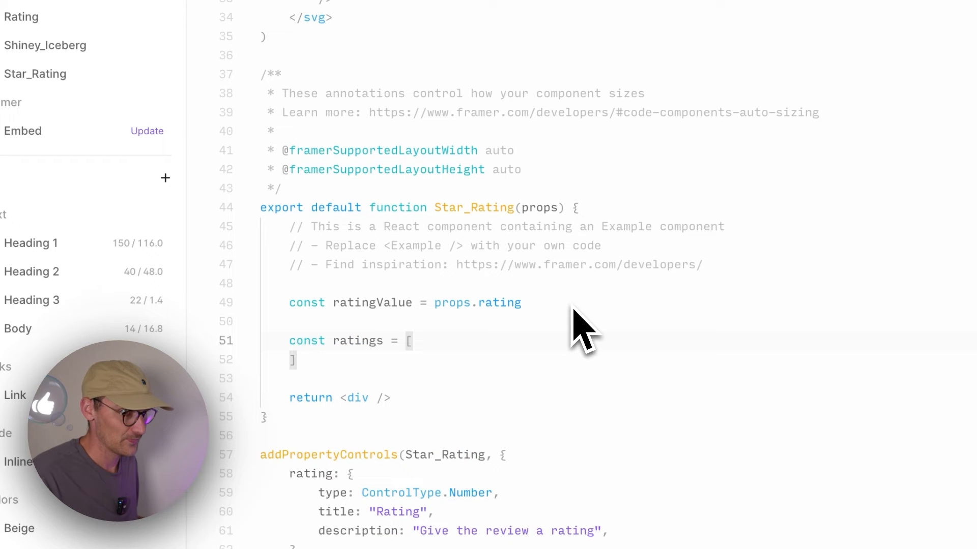
type("null, null, null, null, null")
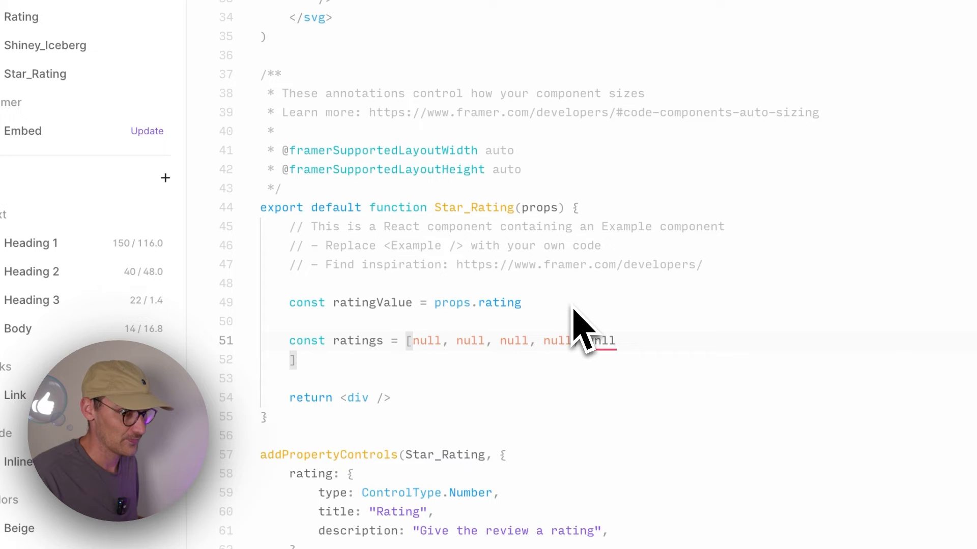
type("console.log(ratings.length)")
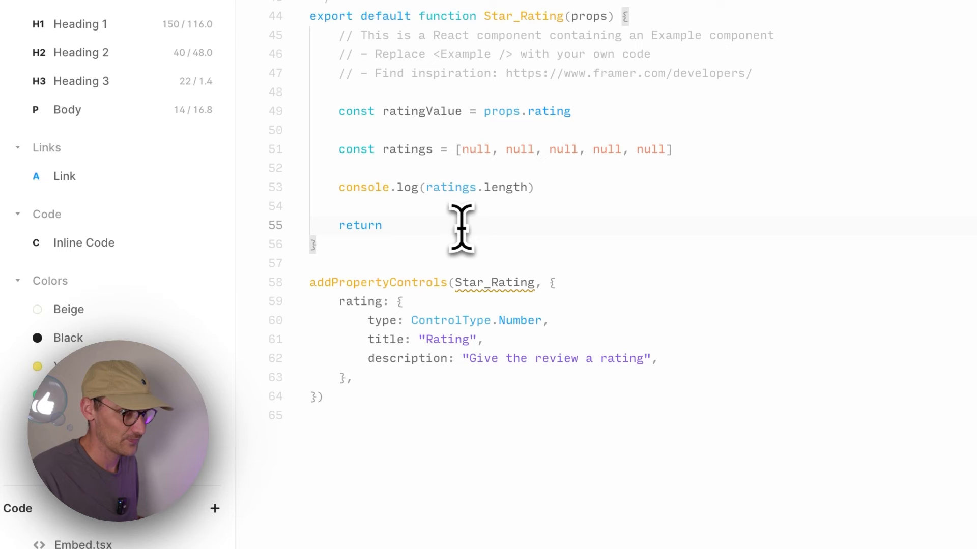
type("ratings.map")
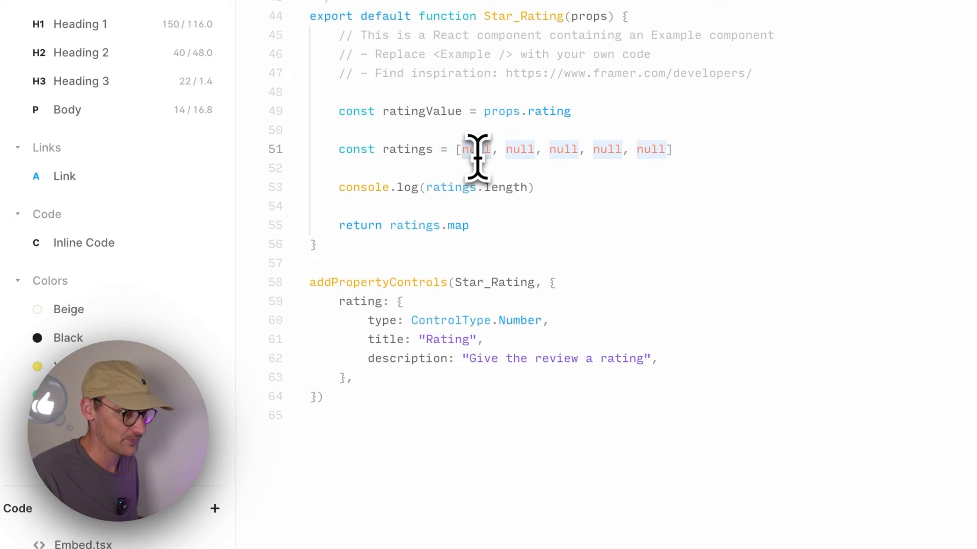
left_click(472, 225)
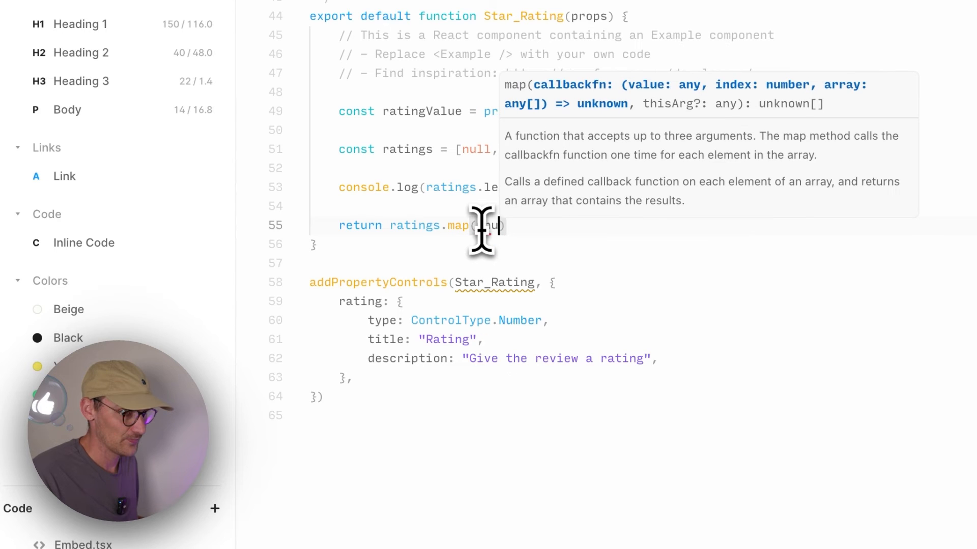
type("(unused,")
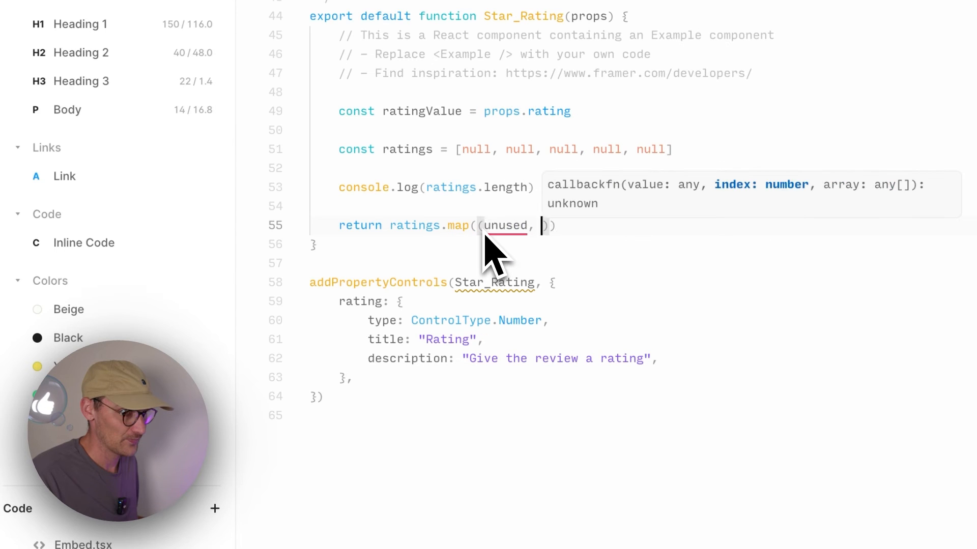
type("INDE")
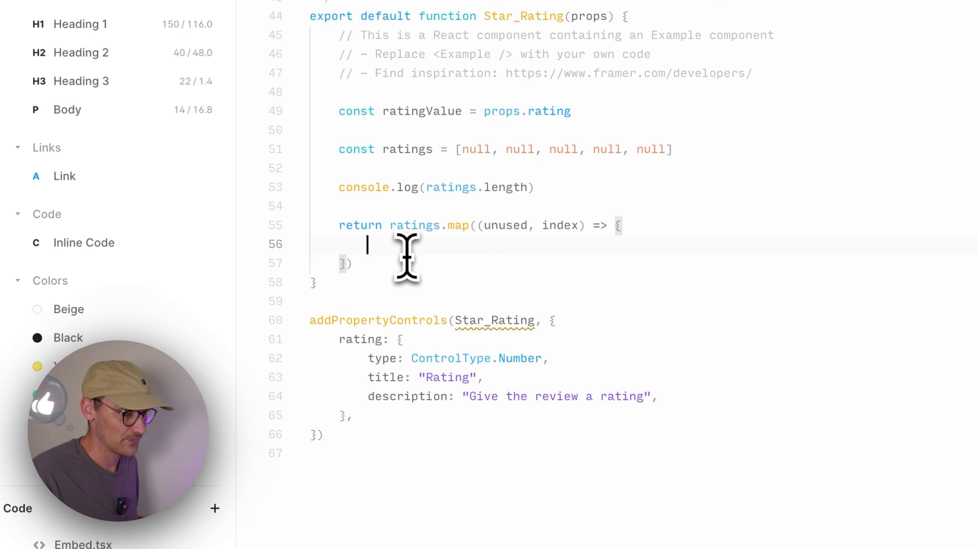
Return <WholeStar /> when index + 1 <= ratingValue, then begin the else branch
type("if (index")
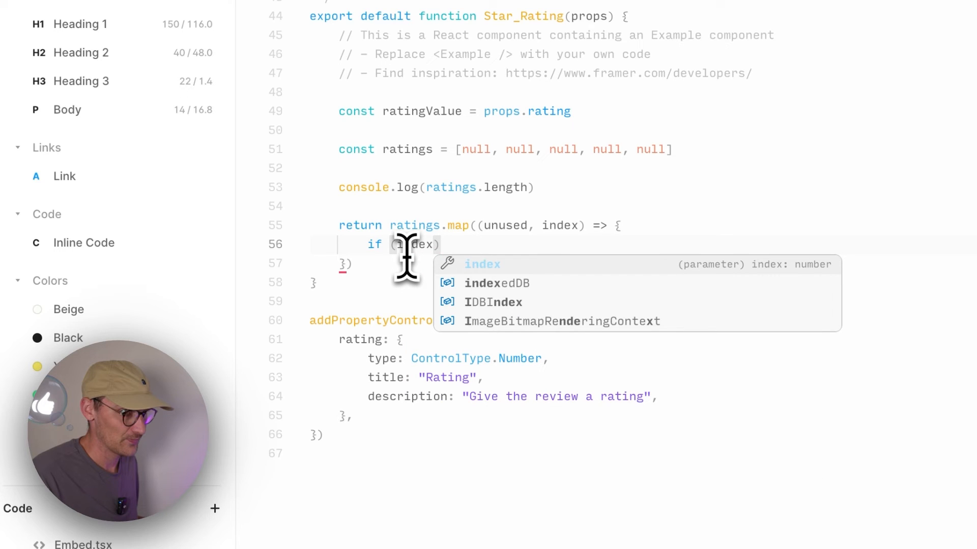
type("+ 1")
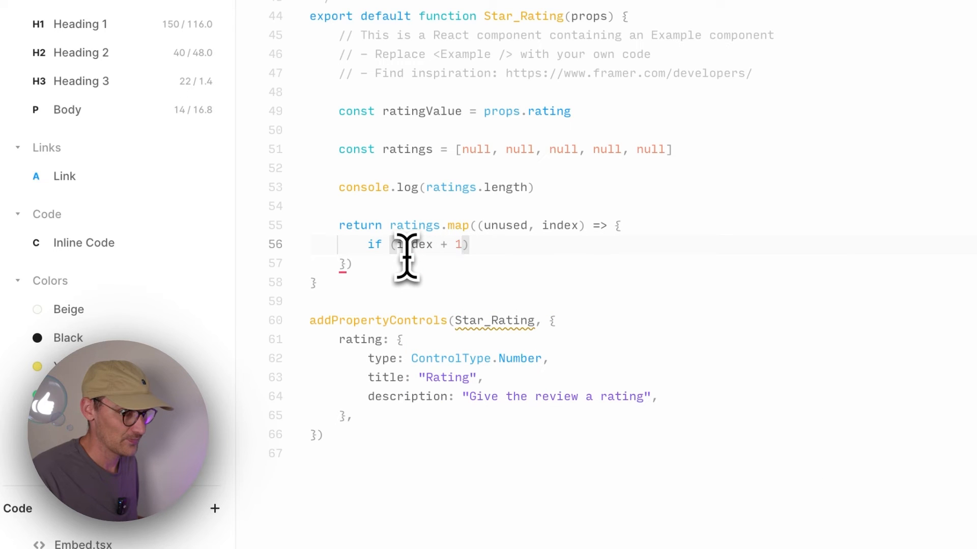
type("<=")
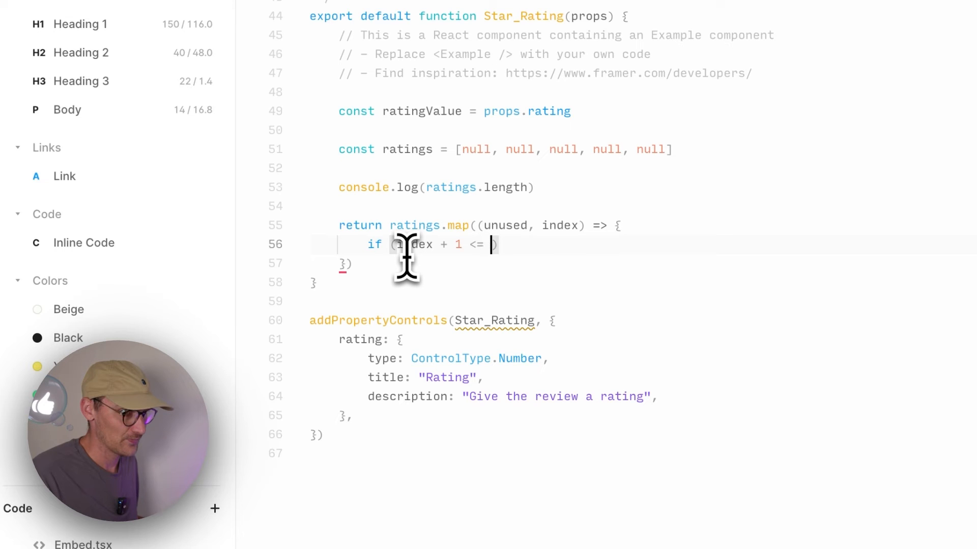
type("ratingValue")
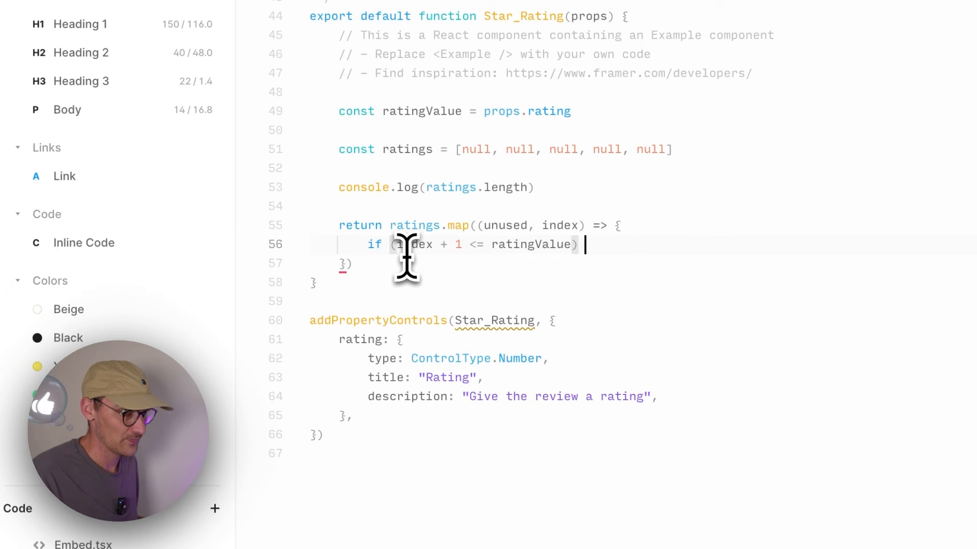
type("{")
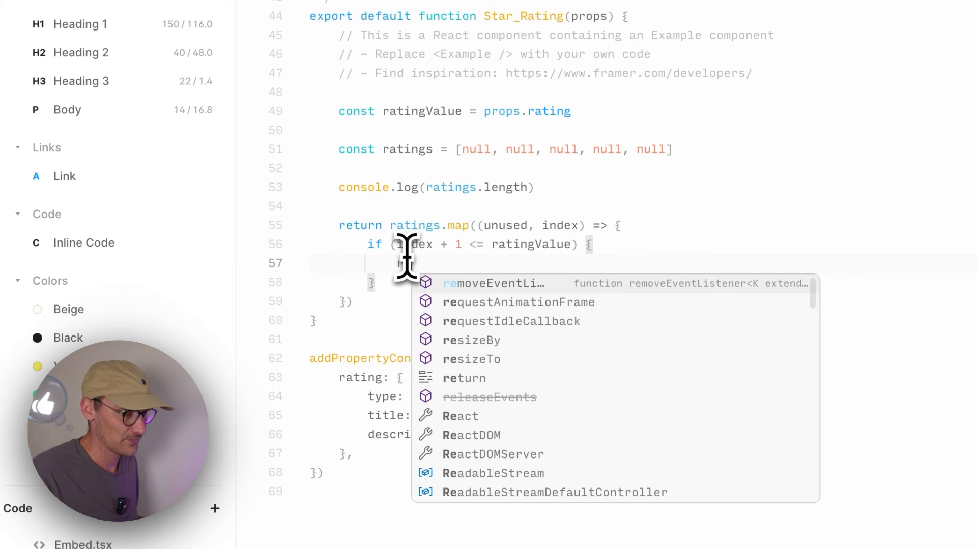
type("return")
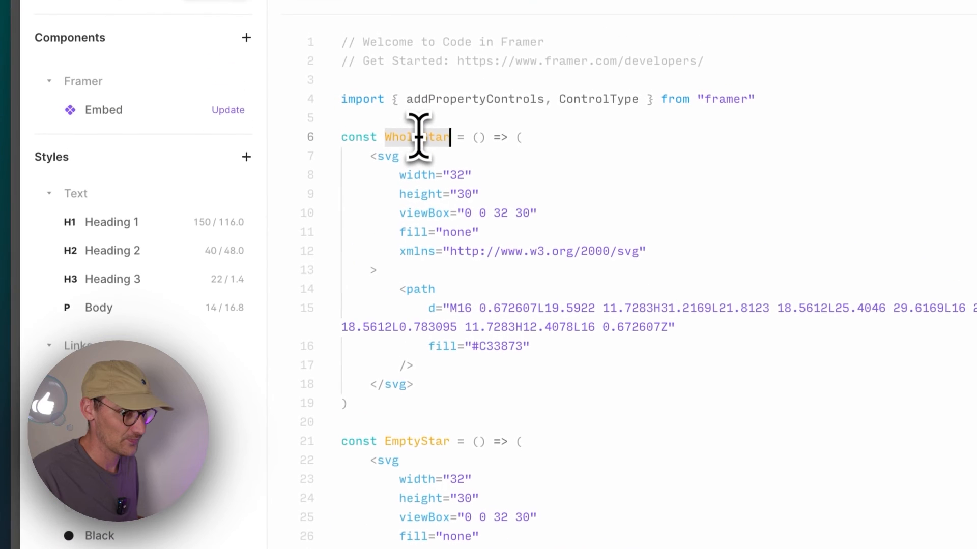
scroll("down", 3)
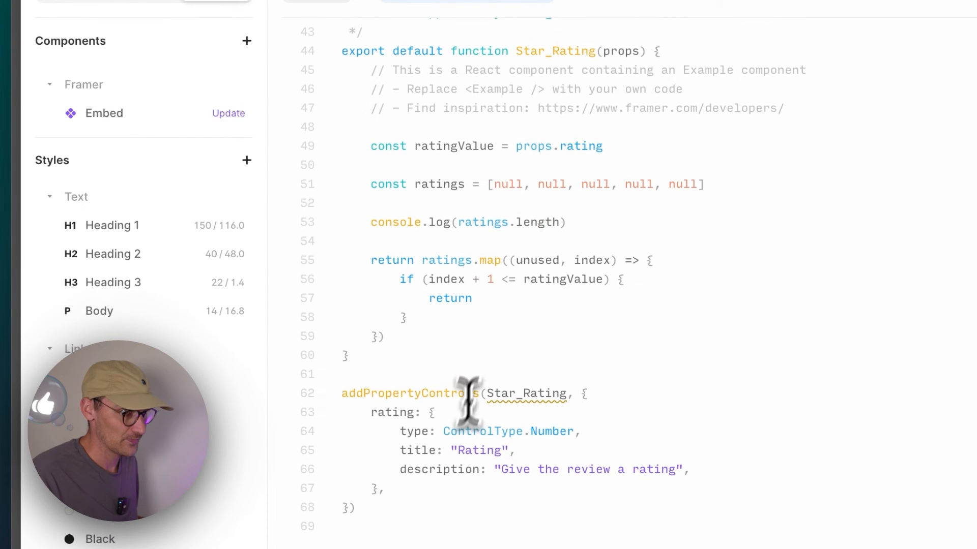
type("<WholeStar />")
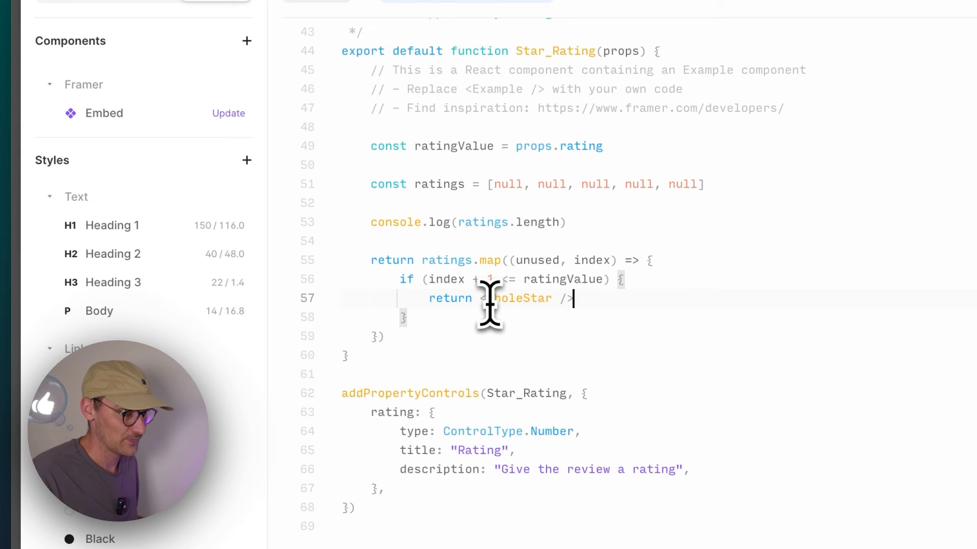
type("} els")
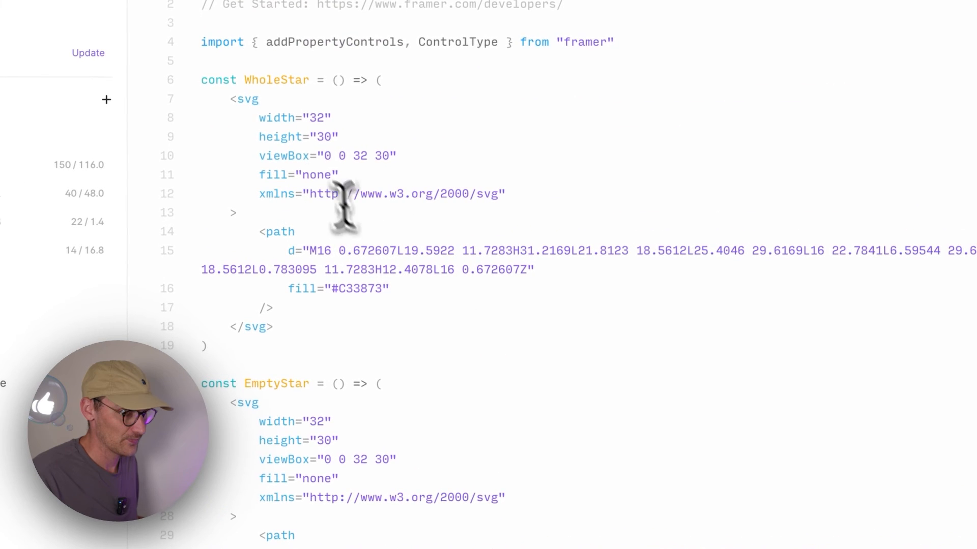
Add the else branch returning <EmptyStar /> and check the star rows on the canvas
scroll("down", 3)
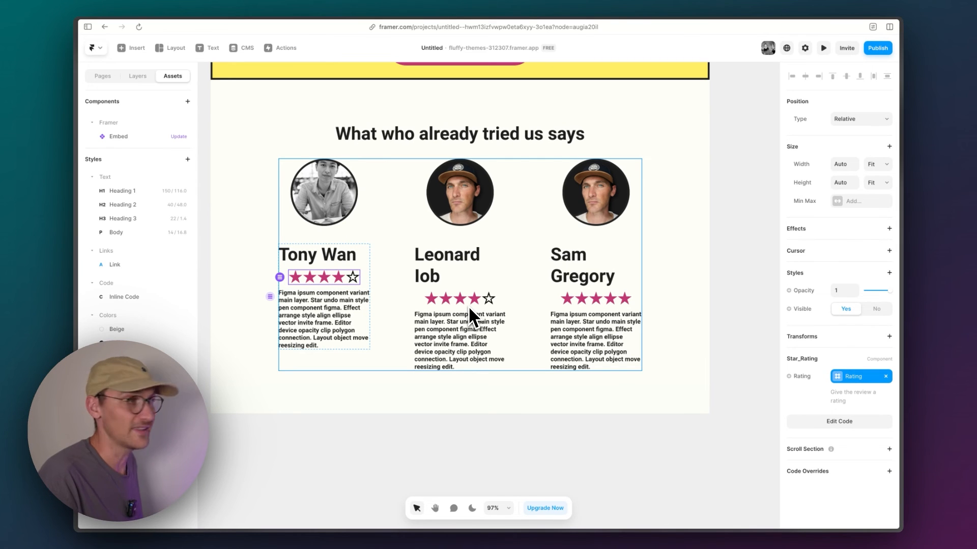
mouse_move(546, 333)
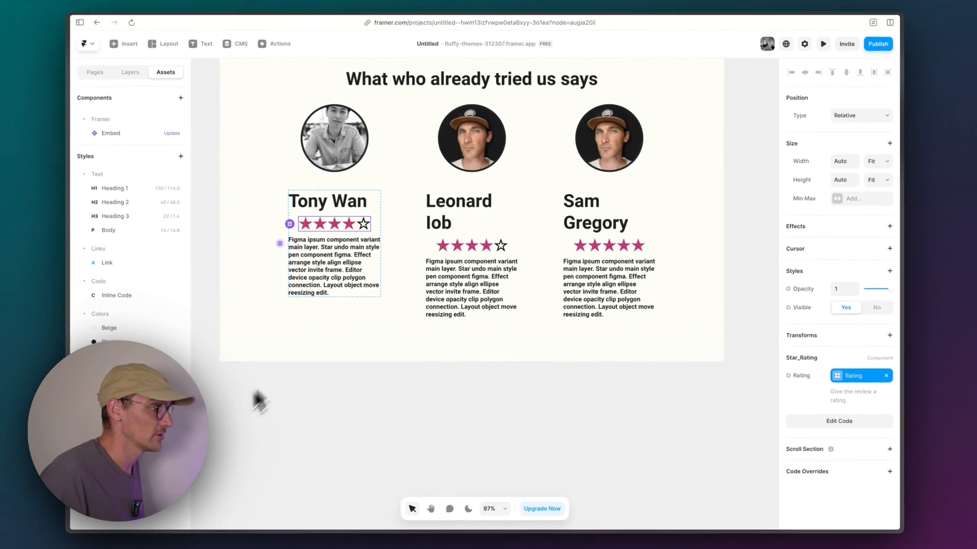
left_click(839, 421)
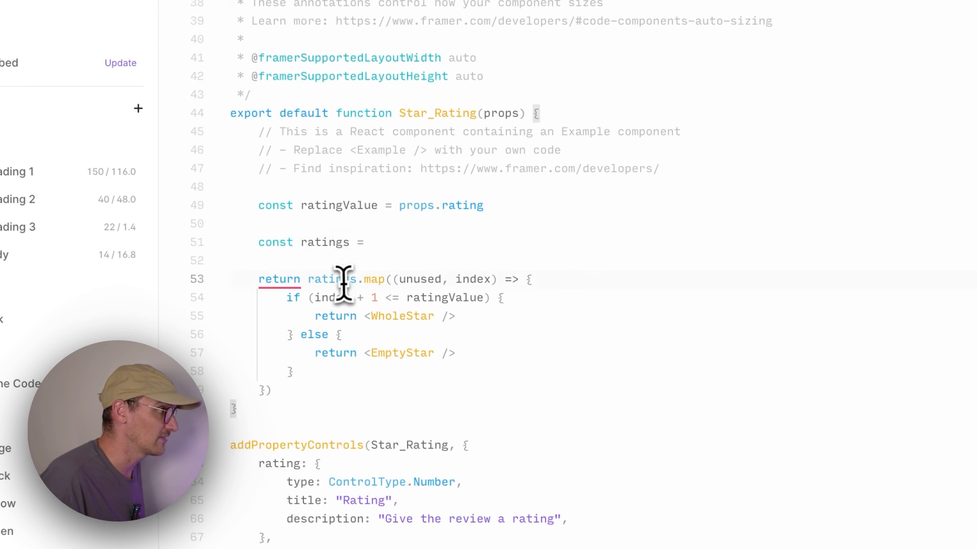
Inline [null, null, null, null, null] into the return, dropping the ratings constant
type("[null, null, null, null, null]")
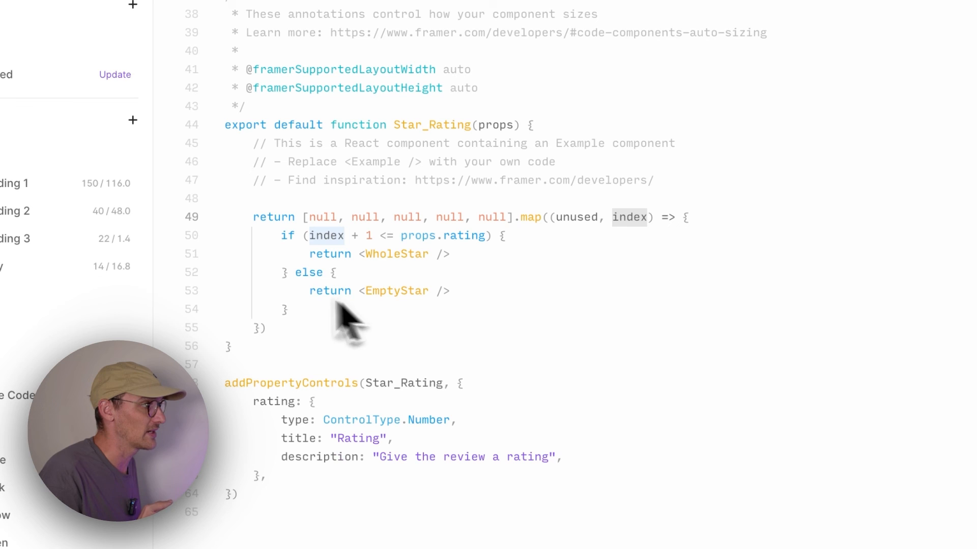
mouse_move(384, 326)
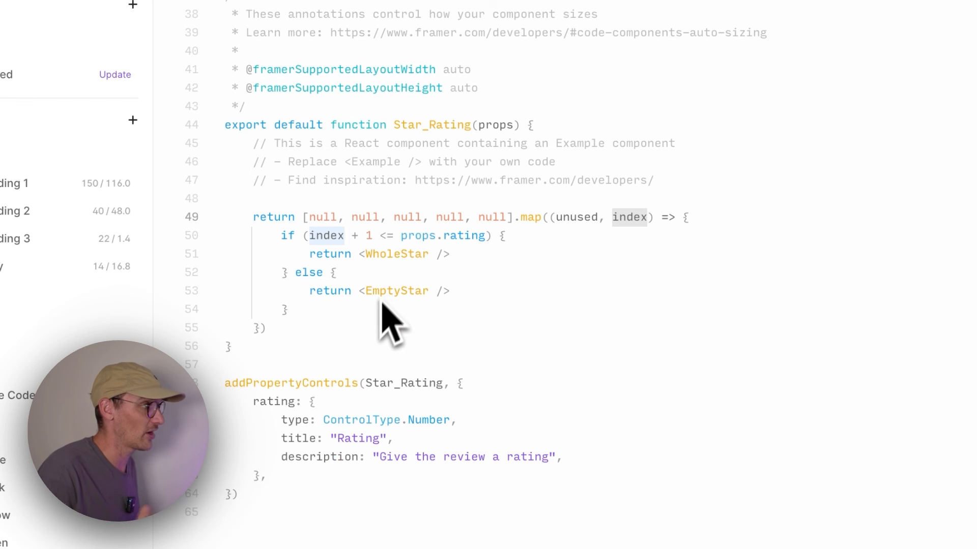